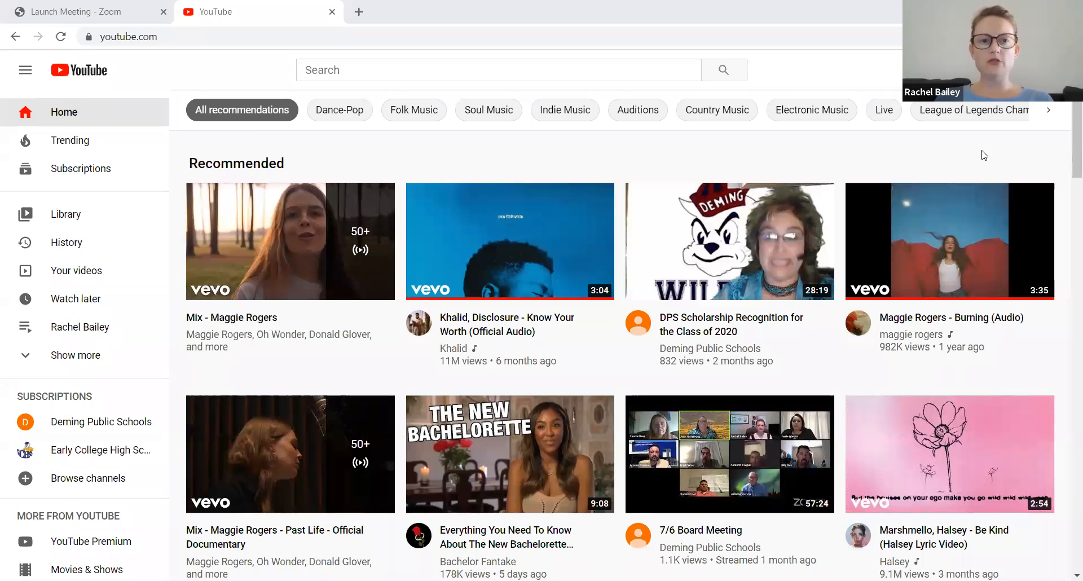
mouse_move(891, 310)
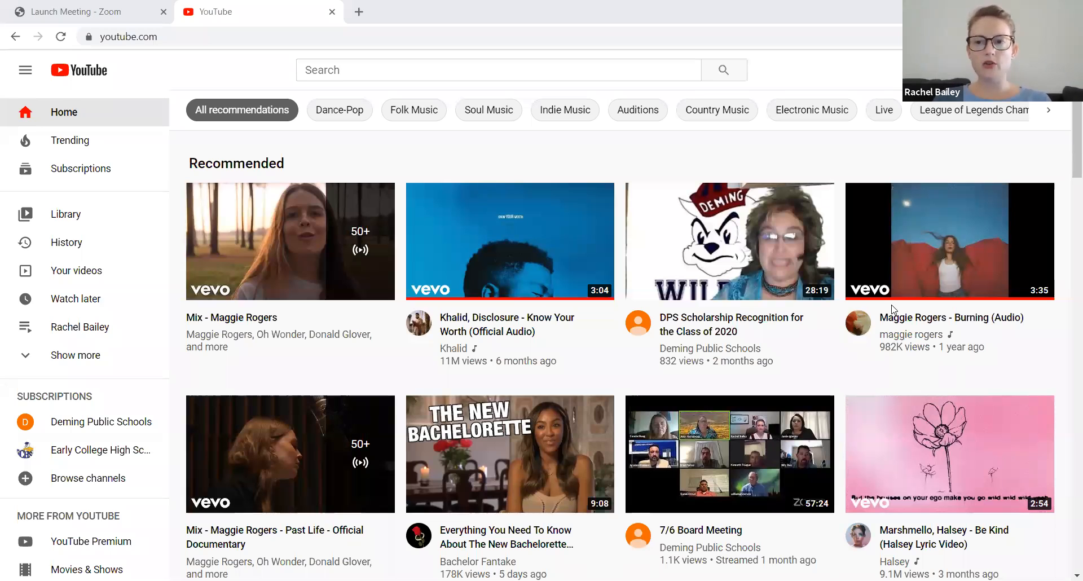
mouse_move(1015, 195)
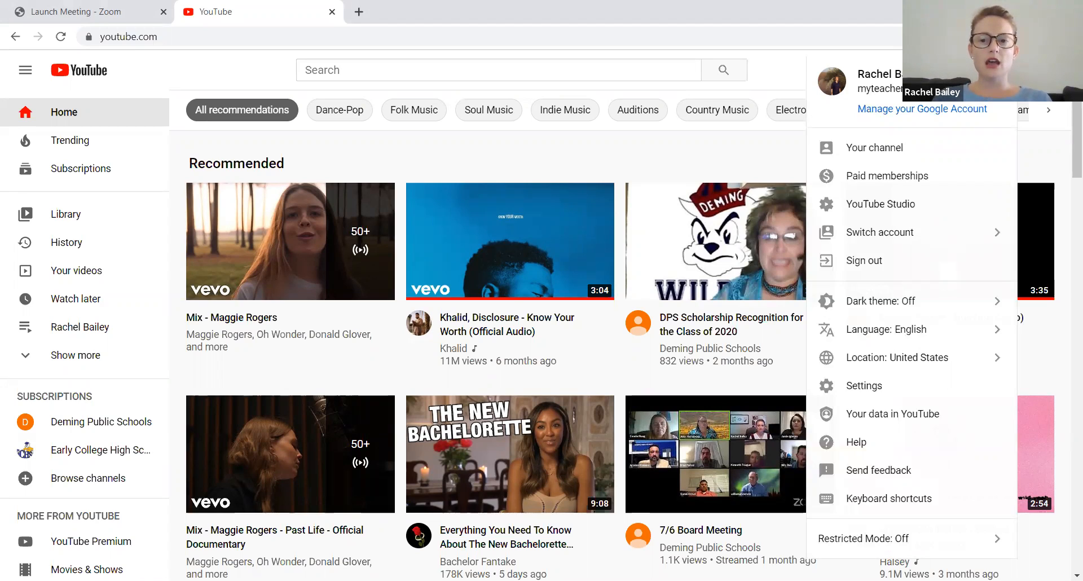
mouse_move(881, 233)
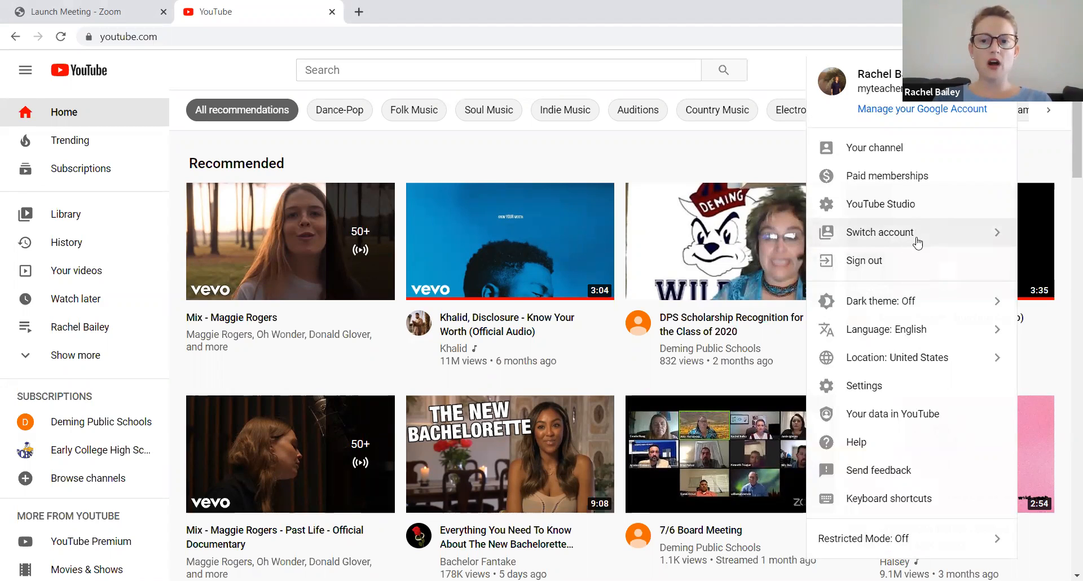
mouse_move(913, 239)
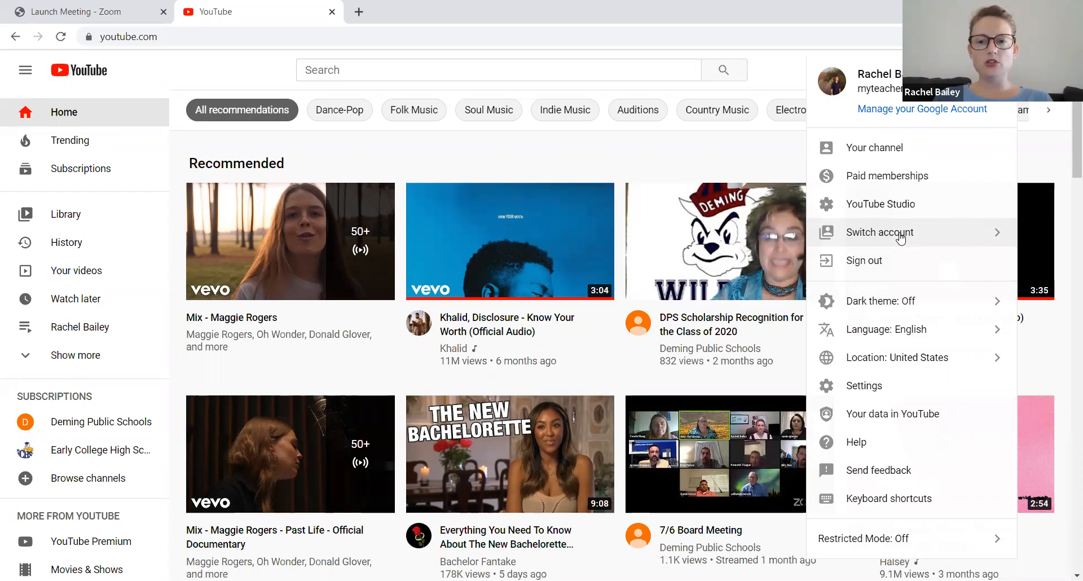
mouse_move(726, 33)
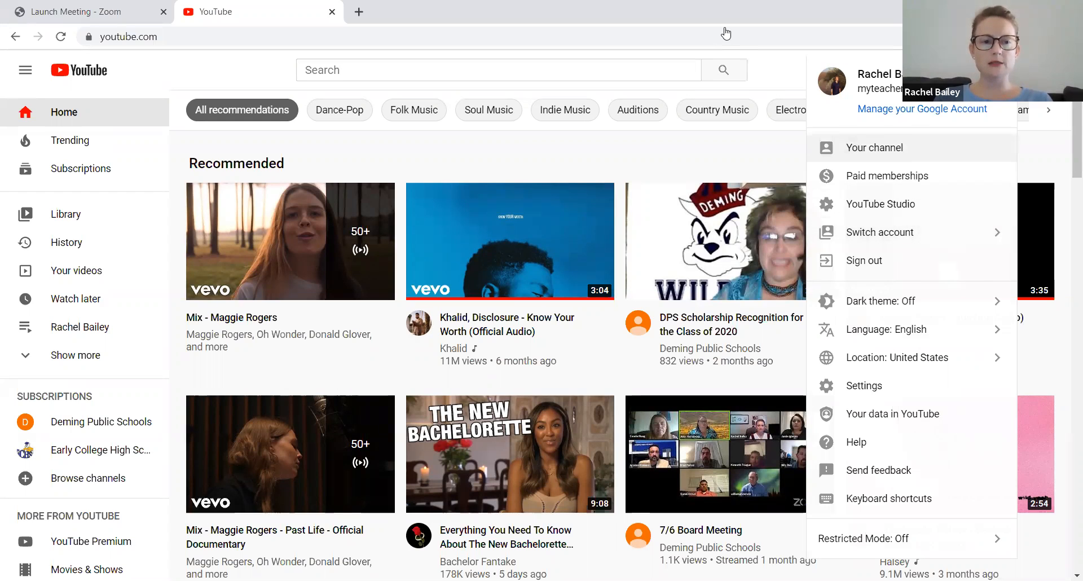
mouse_move(1009, 126)
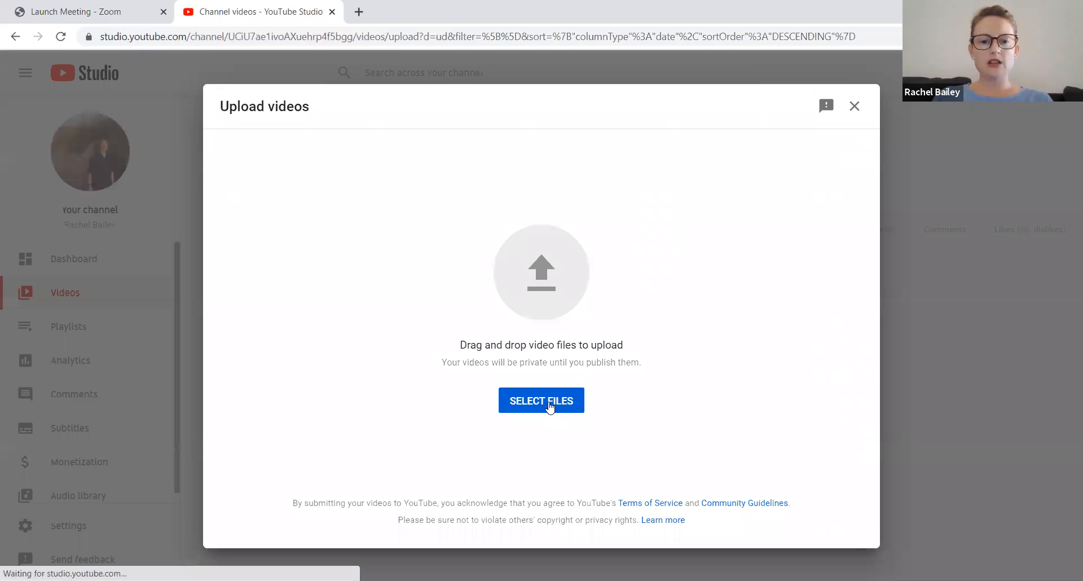
mouse_move(504, 321)
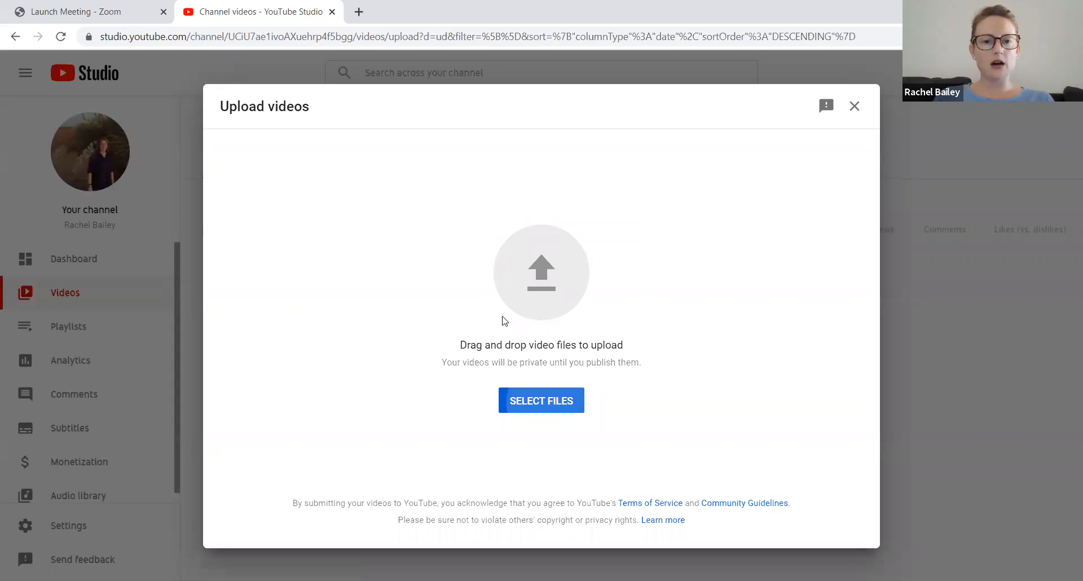
mouse_move(61, 187)
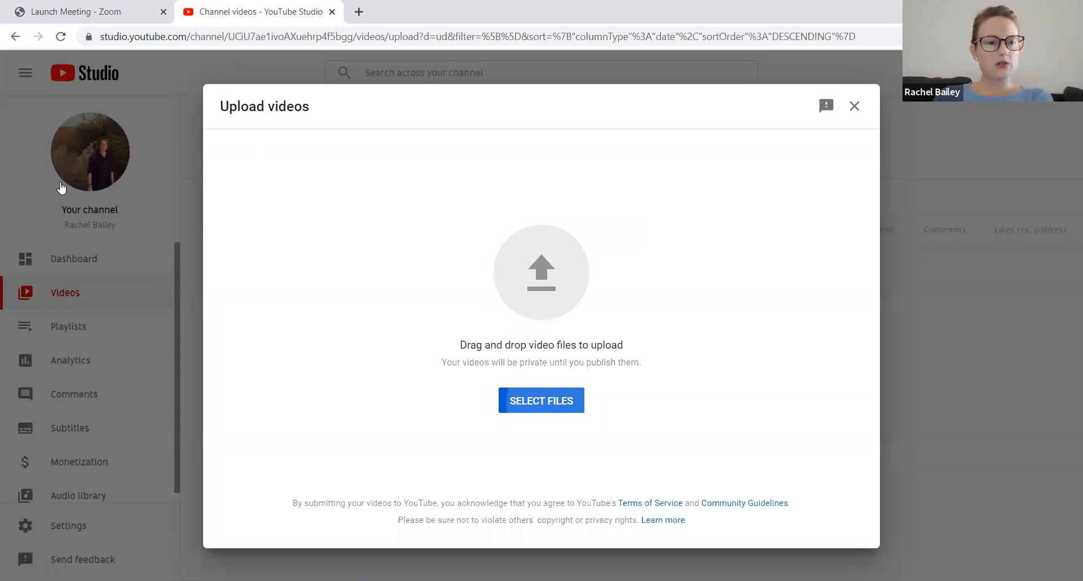
Step: Choose the 'How to . . . Upload Documents to Canvas' file from the Videos folder to start uploading
left_click(541, 400)
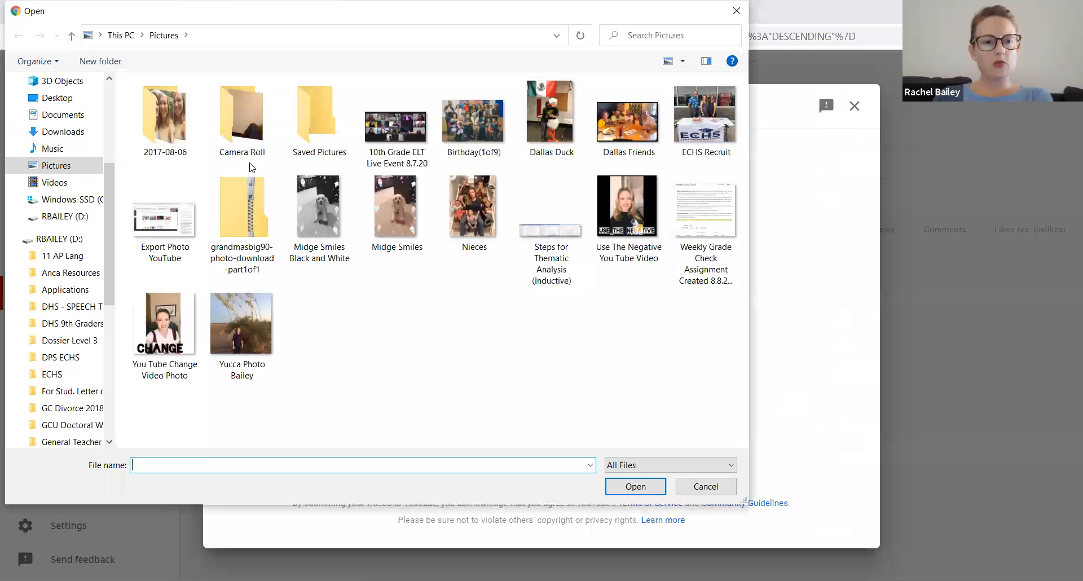
left_click(53, 182)
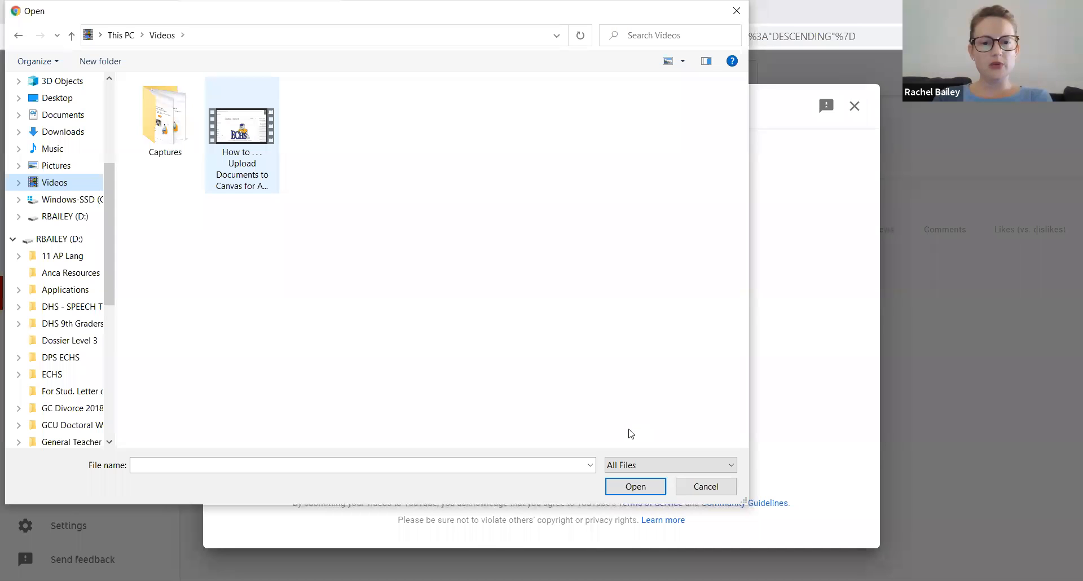
left_click(634, 486)
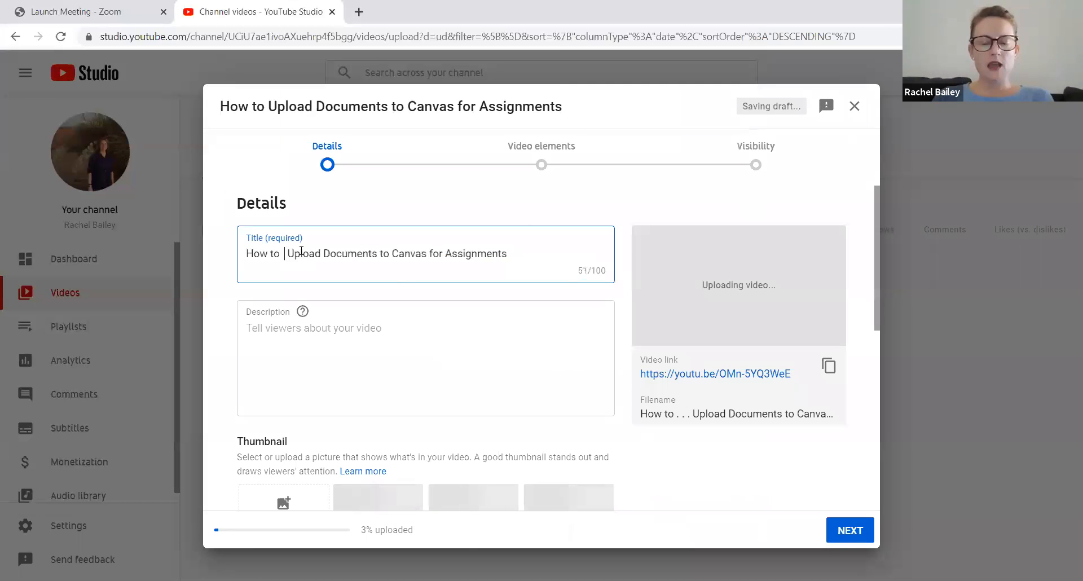
Step: Add the '. ..' ellipsis after 'How to' in the title and enter the description 'Example description'
type(". ..")
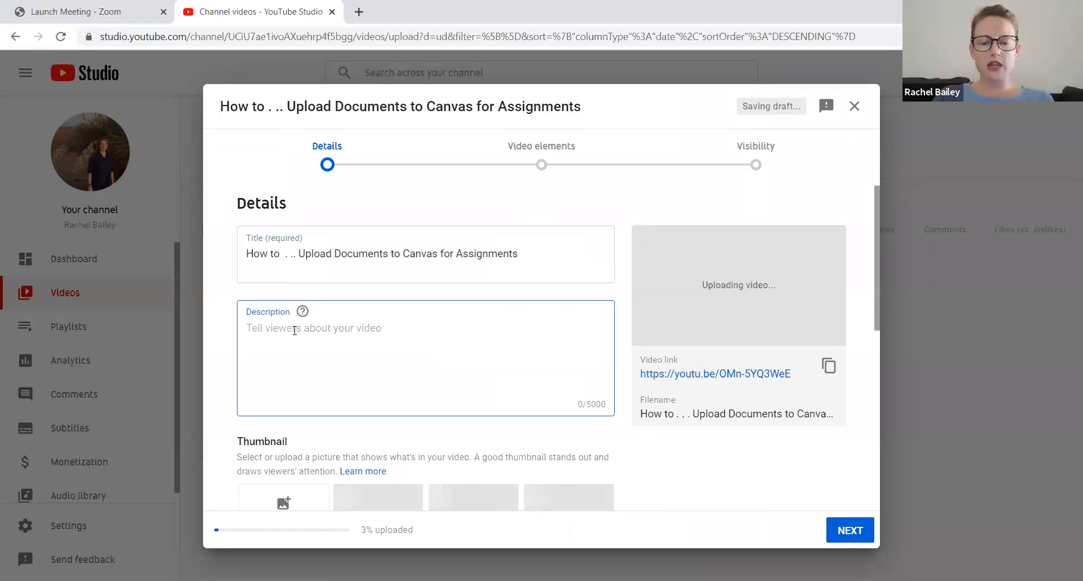
type("Example")
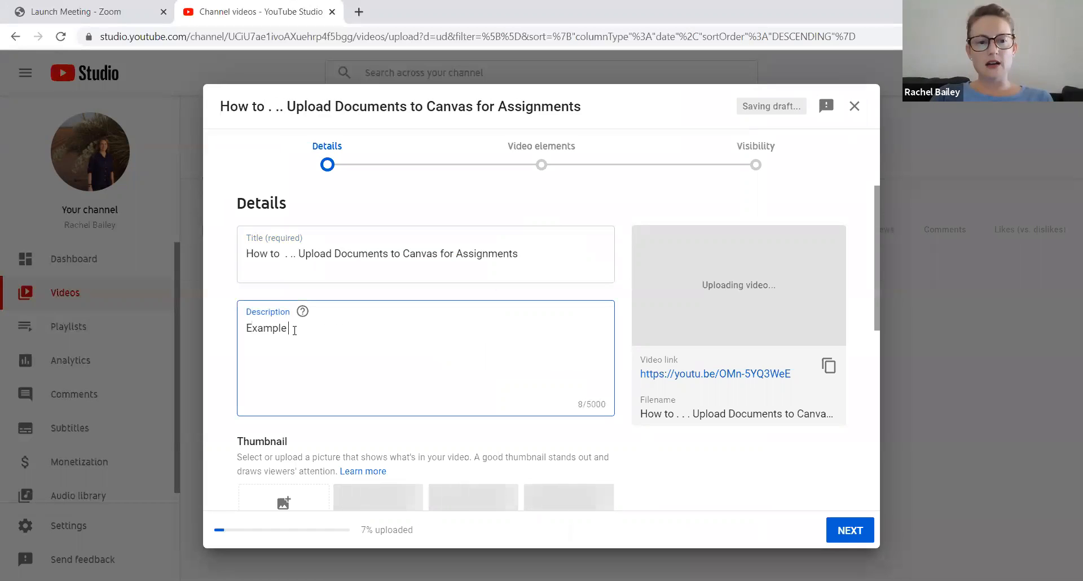
type("desc")
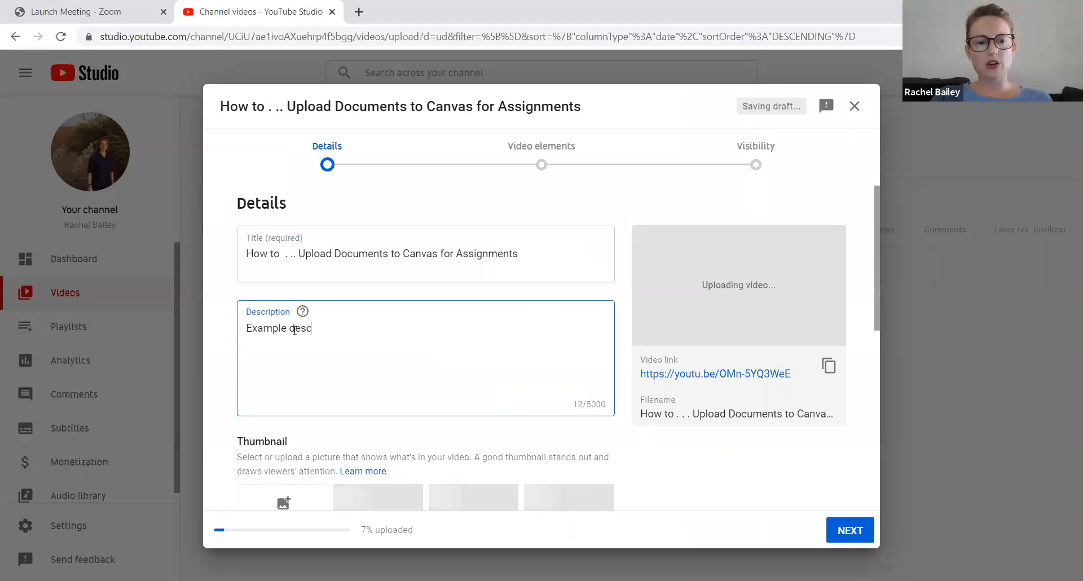
type("ription")
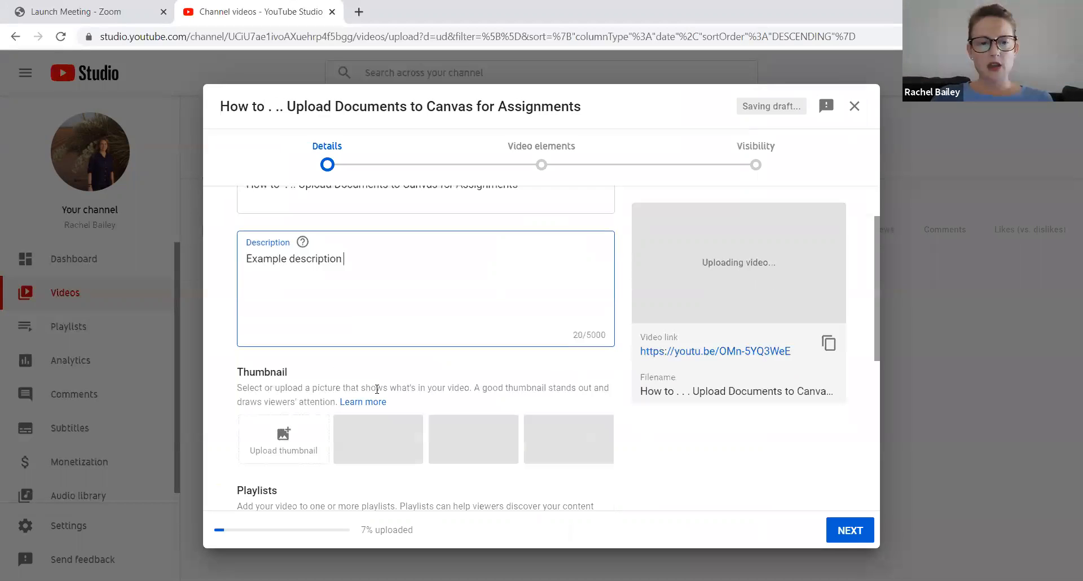
scroll("down", 3)
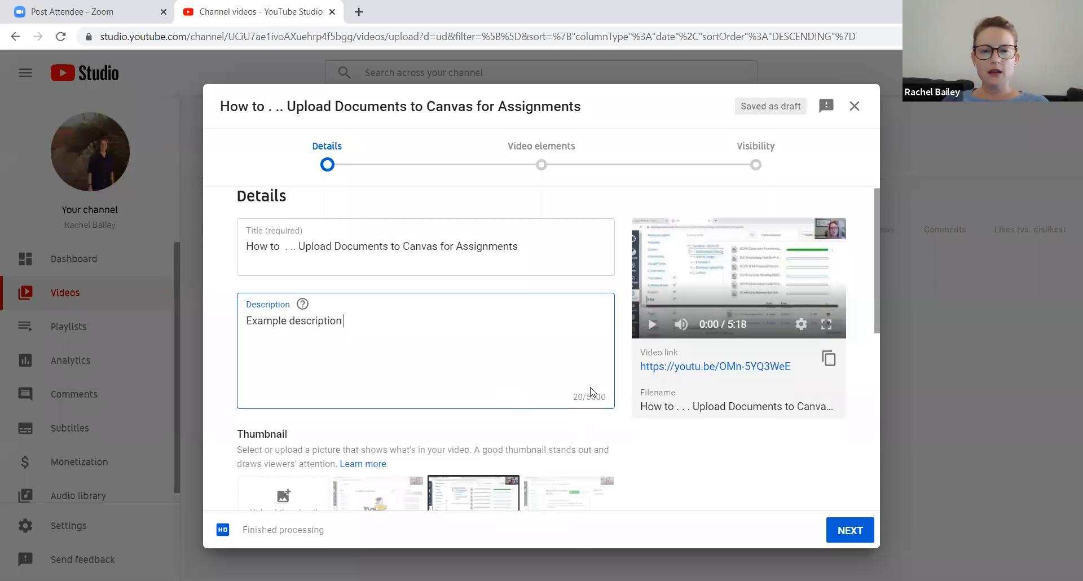
Step: Choose the second auto-generated thumbnail, the ECHS logo frame, as the video thumbnail
scroll("down", 3)
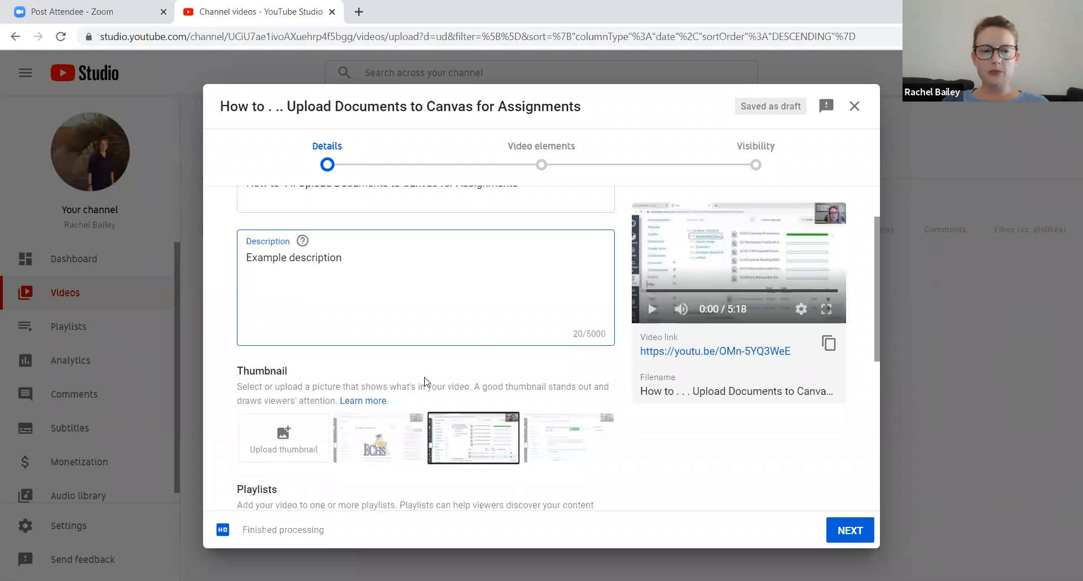
scroll("down", 3)
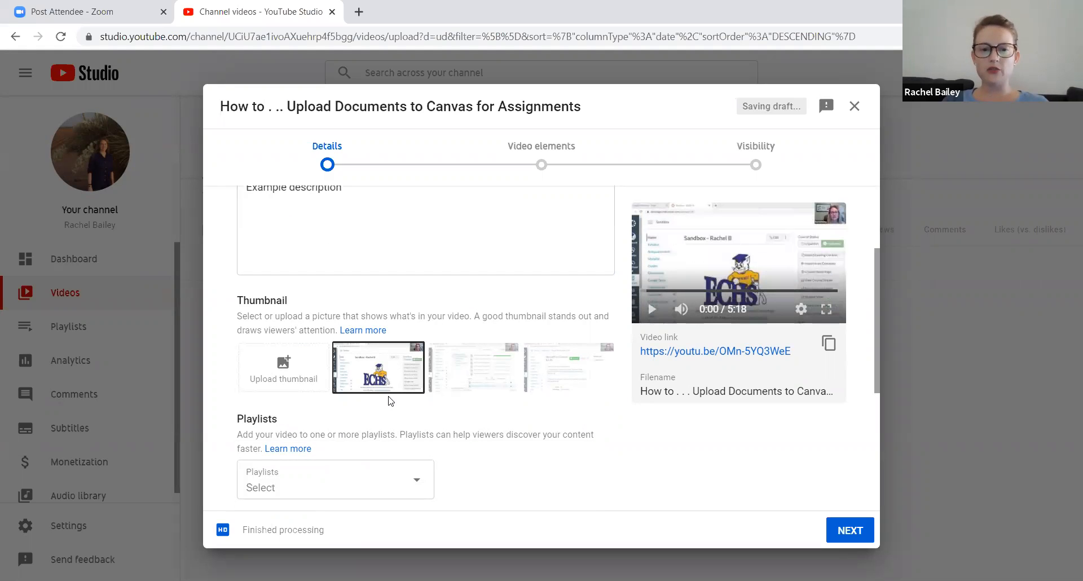
mouse_move(275, 371)
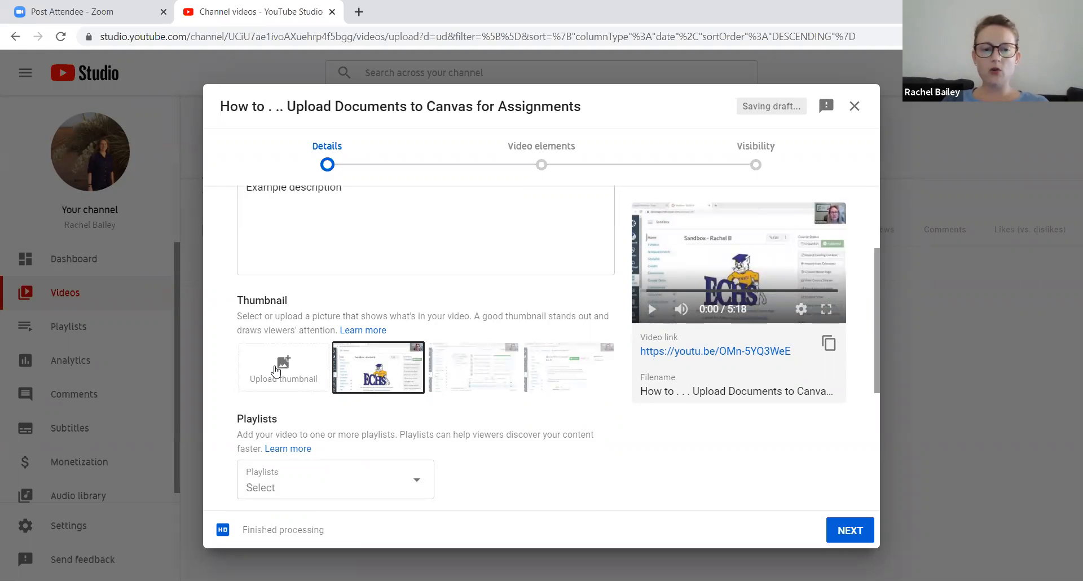
scroll("down", 3)
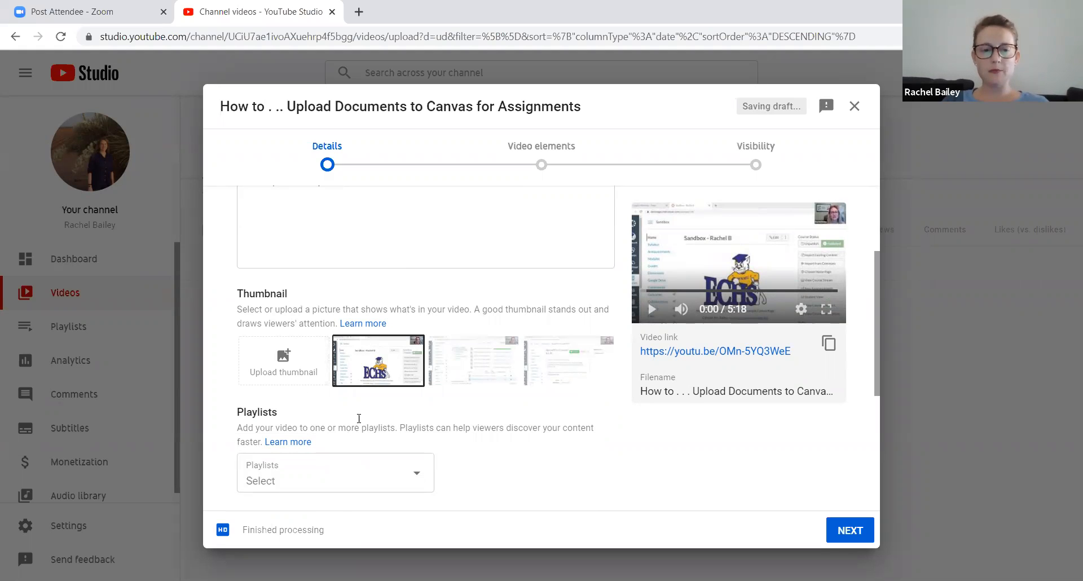
Step: Tick 'Teacher HELP - How to Videos' in the Playlists list and confirm with DONE
left_click(334, 481)
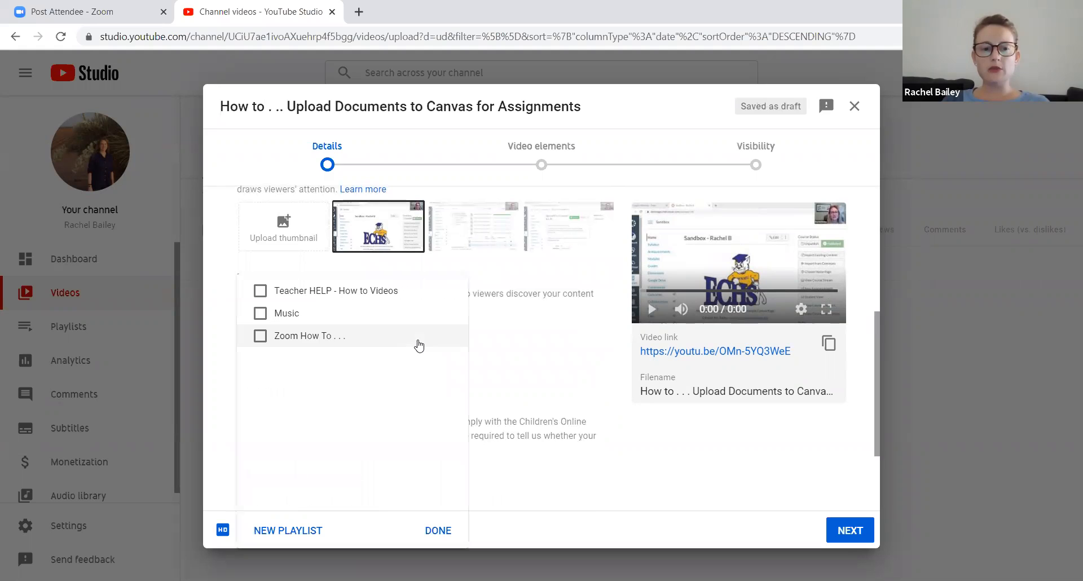
left_click(261, 290)
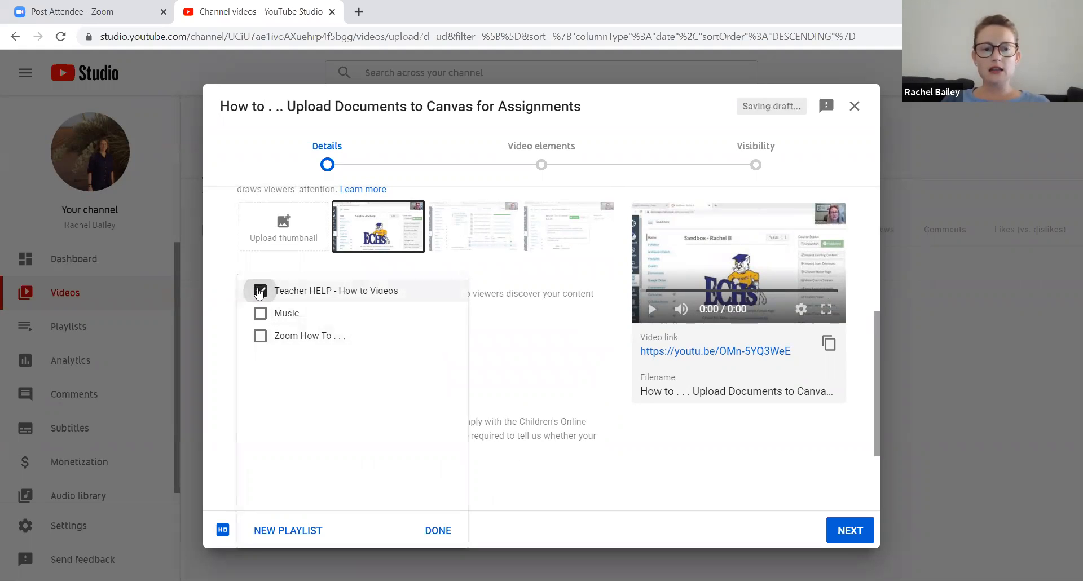
left_click(261, 290)
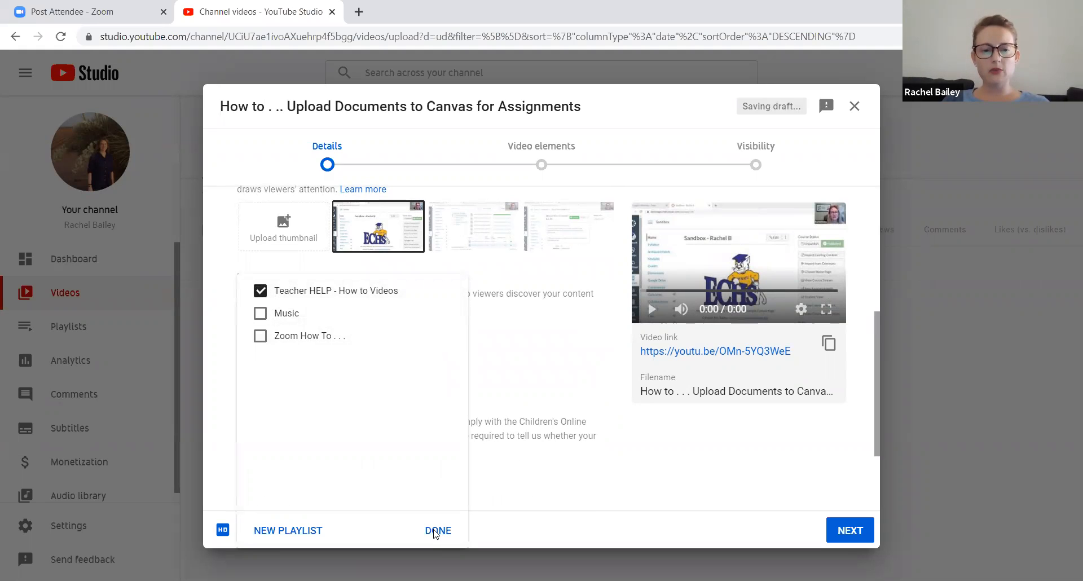
mouse_move(266, 531)
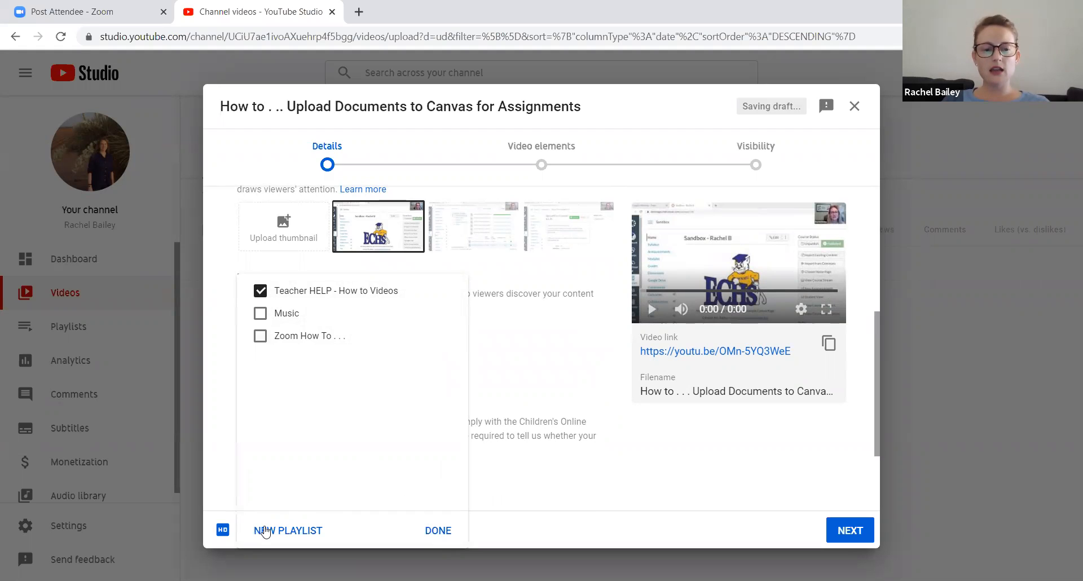
mouse_move(261, 506)
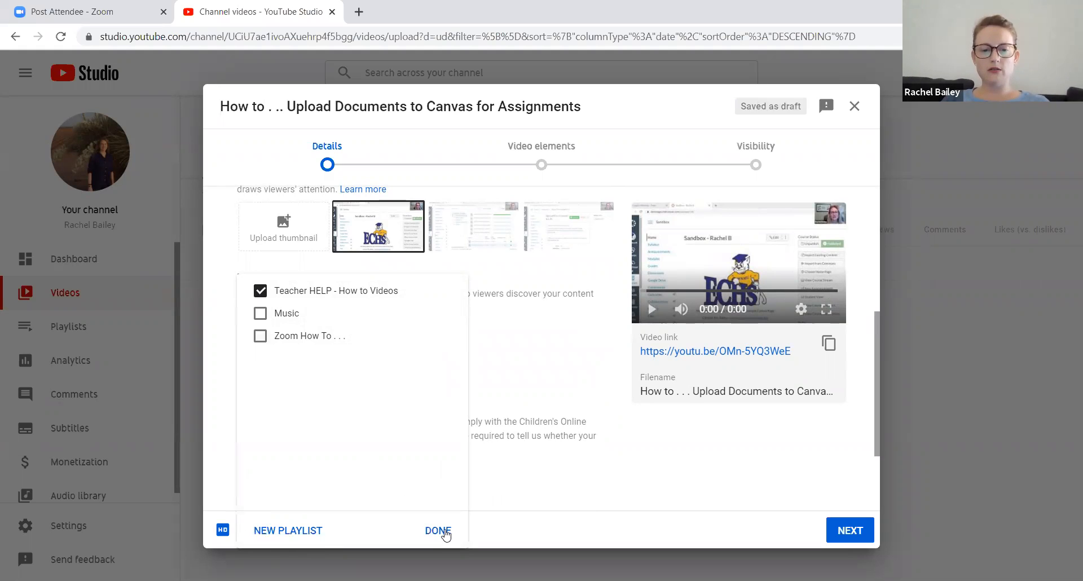
left_click(438, 531)
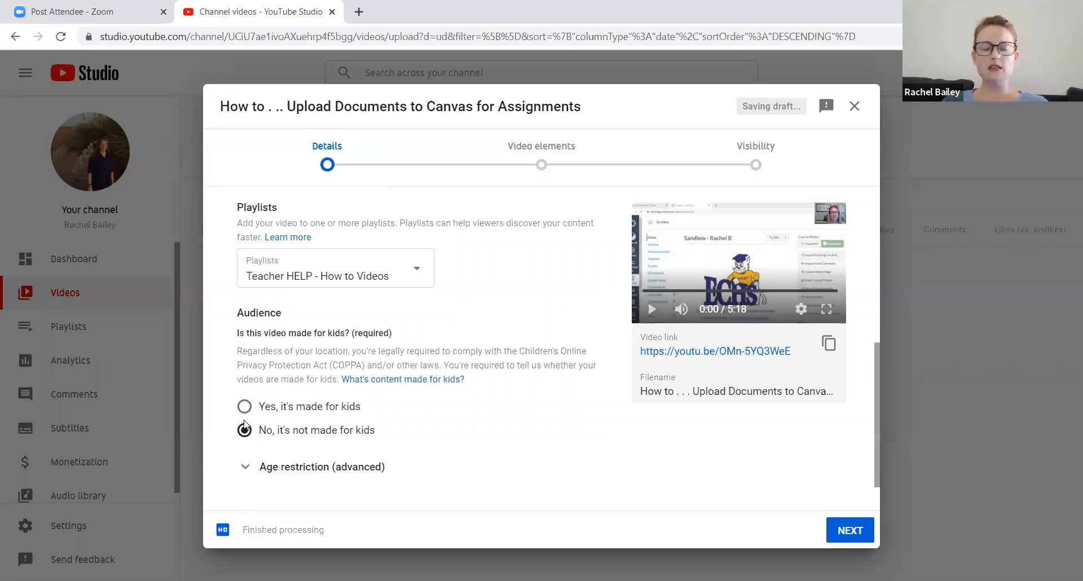
left_click(243, 430)
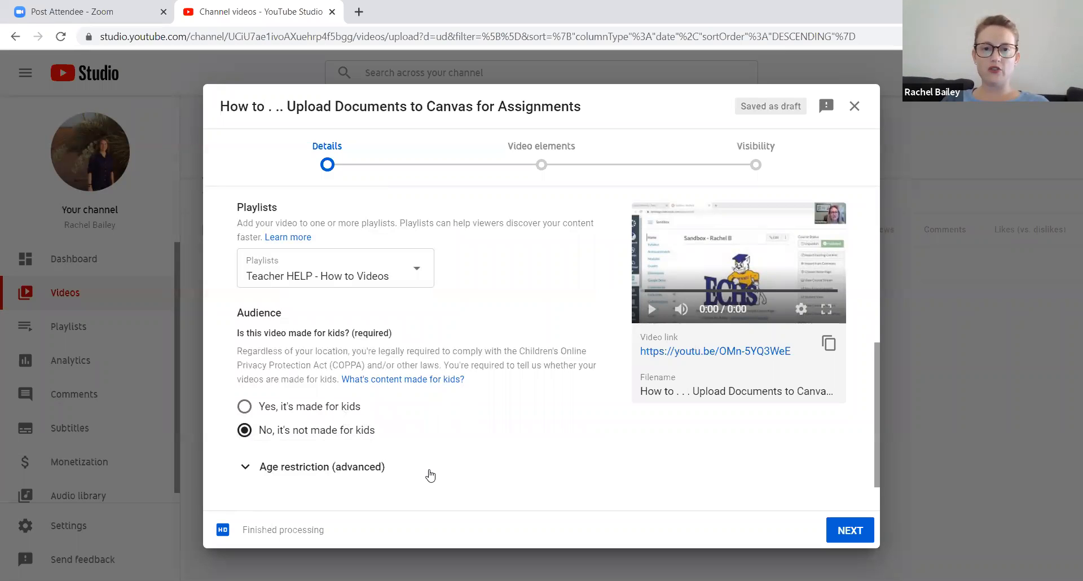
scroll("down", 3)
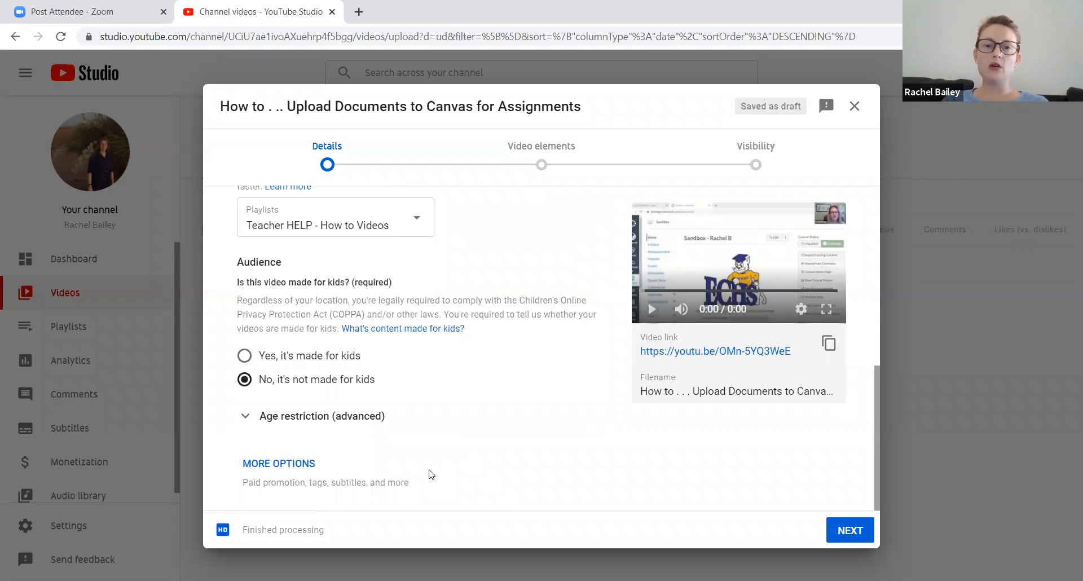
mouse_move(435, 384)
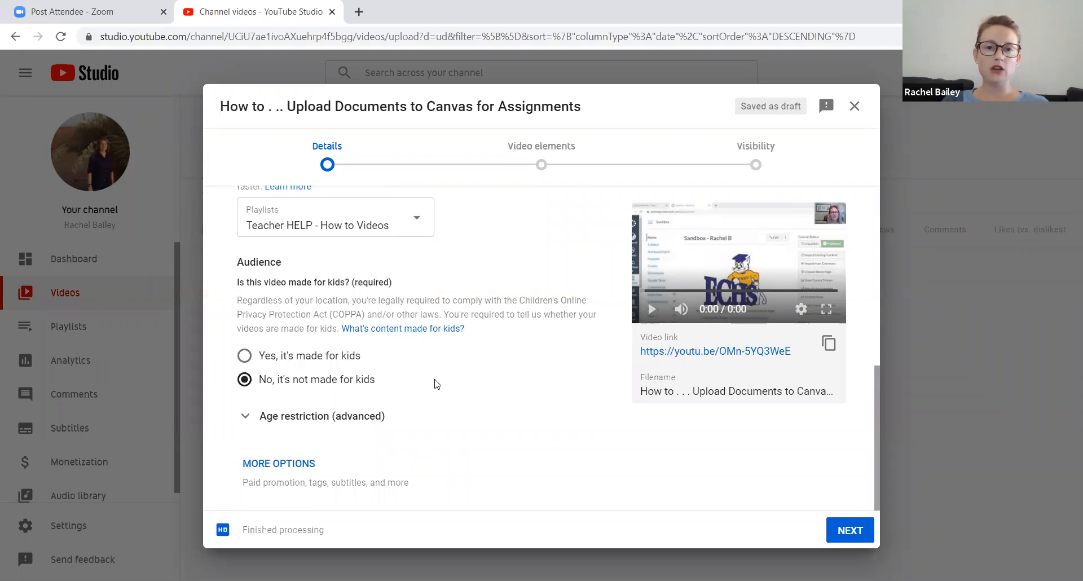
mouse_move(374, 400)
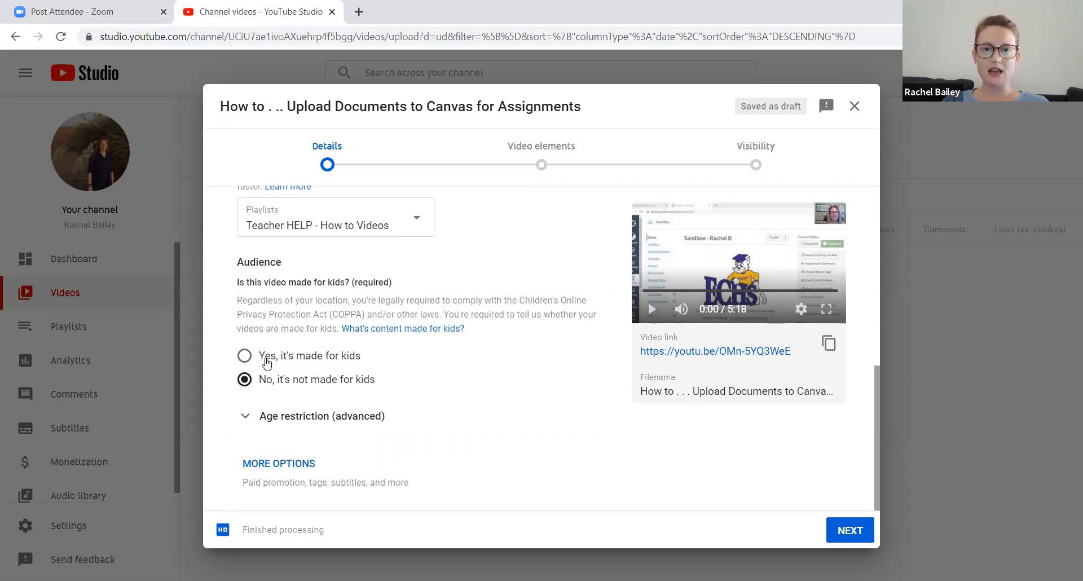
mouse_move(290, 365)
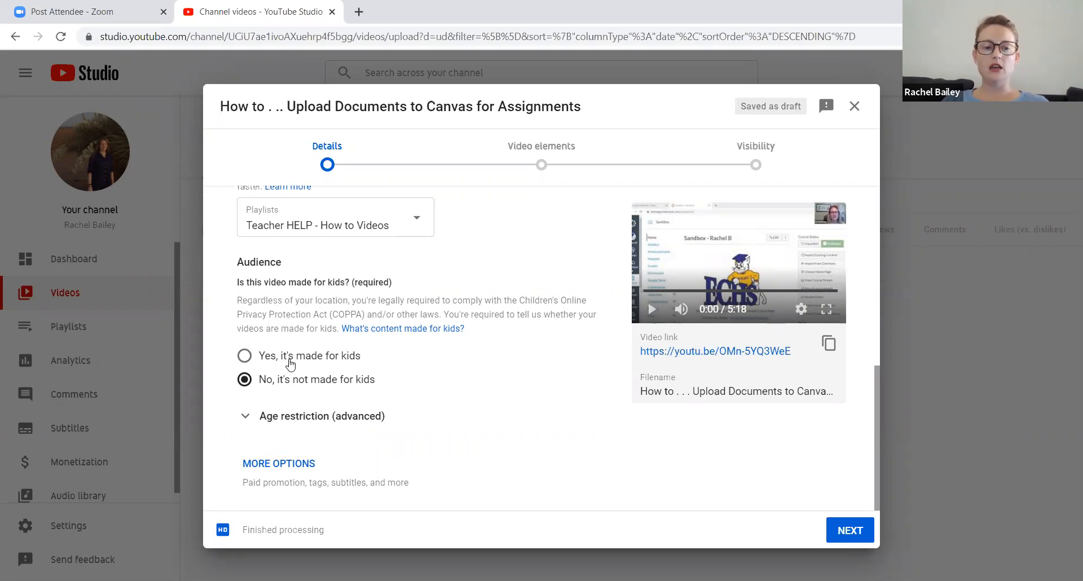
mouse_move(345, 473)
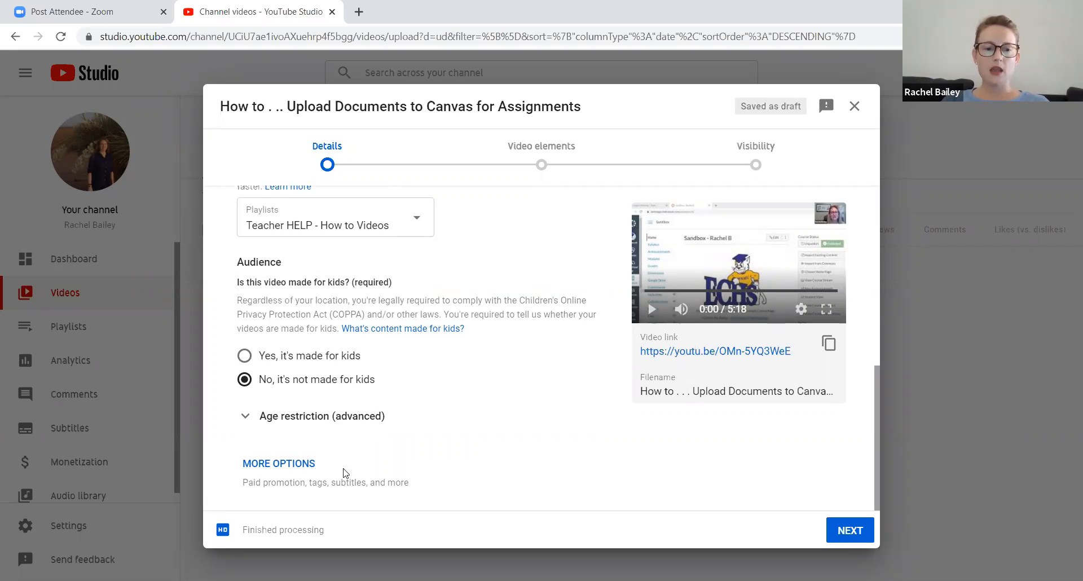
Step: Expand MORE OPTIONS, review tags, language, license, category and comments, and move to Video elements
left_click(278, 463)
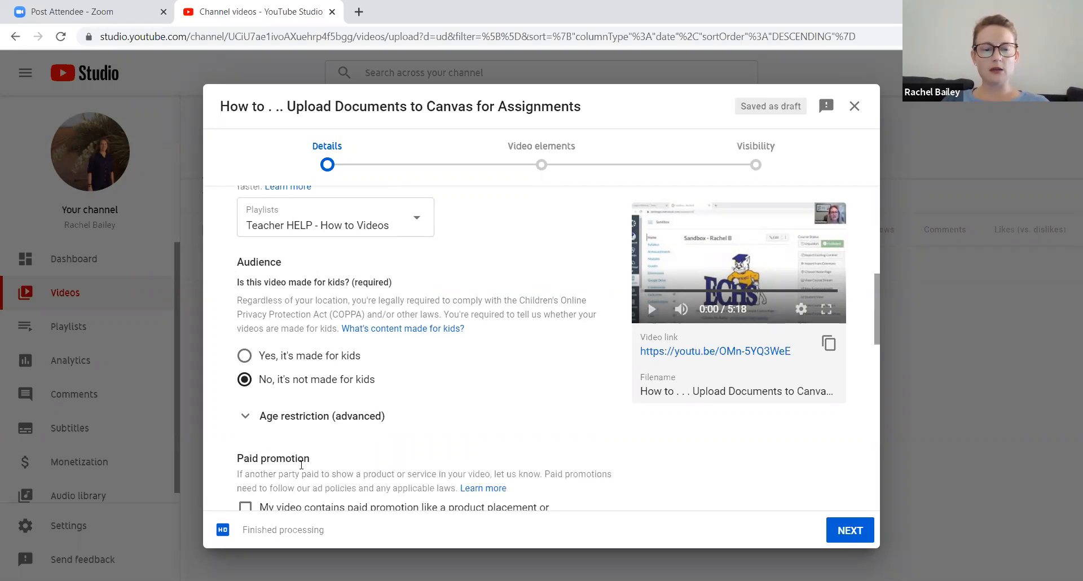
scroll("down", 3)
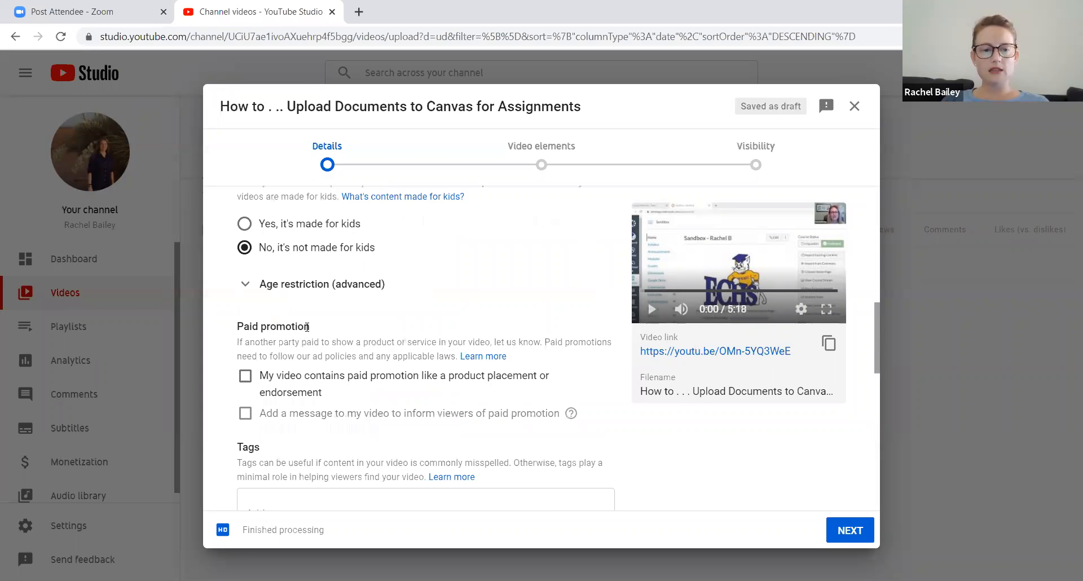
scroll("down", 3)
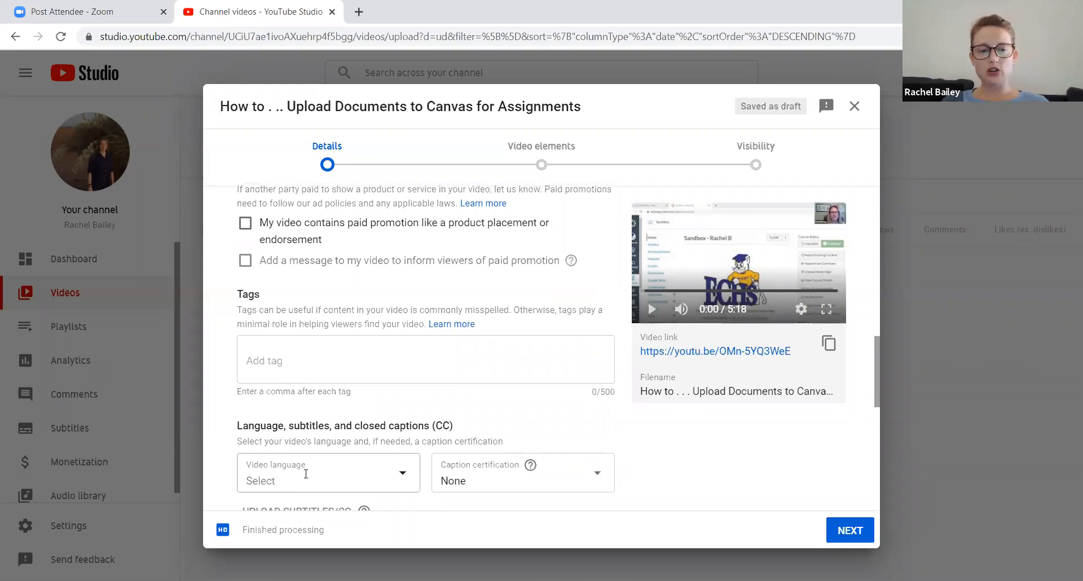
scroll("down", 3)
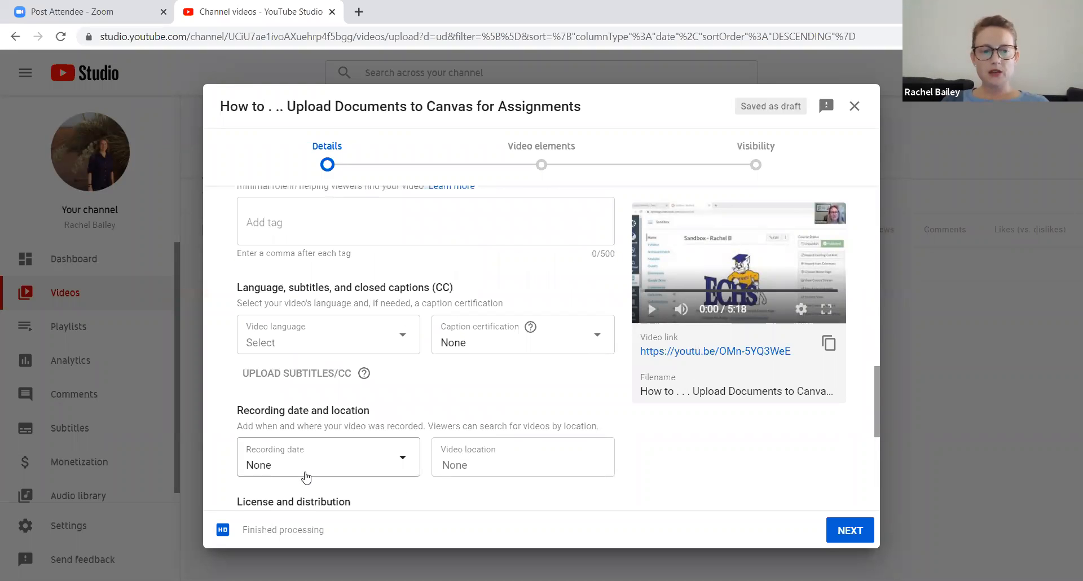
mouse_move(511, 476)
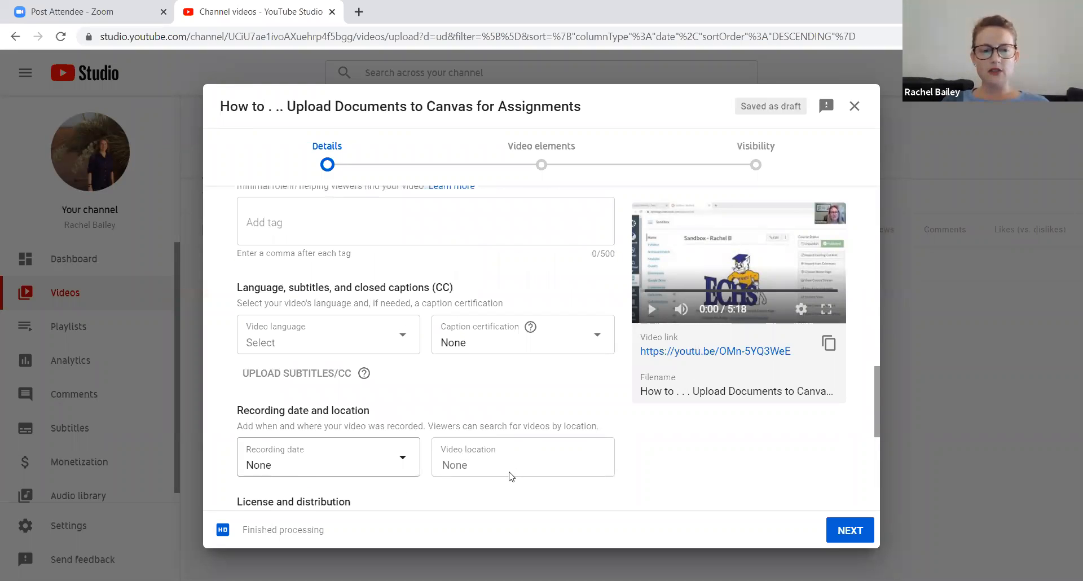
scroll("down", 3)
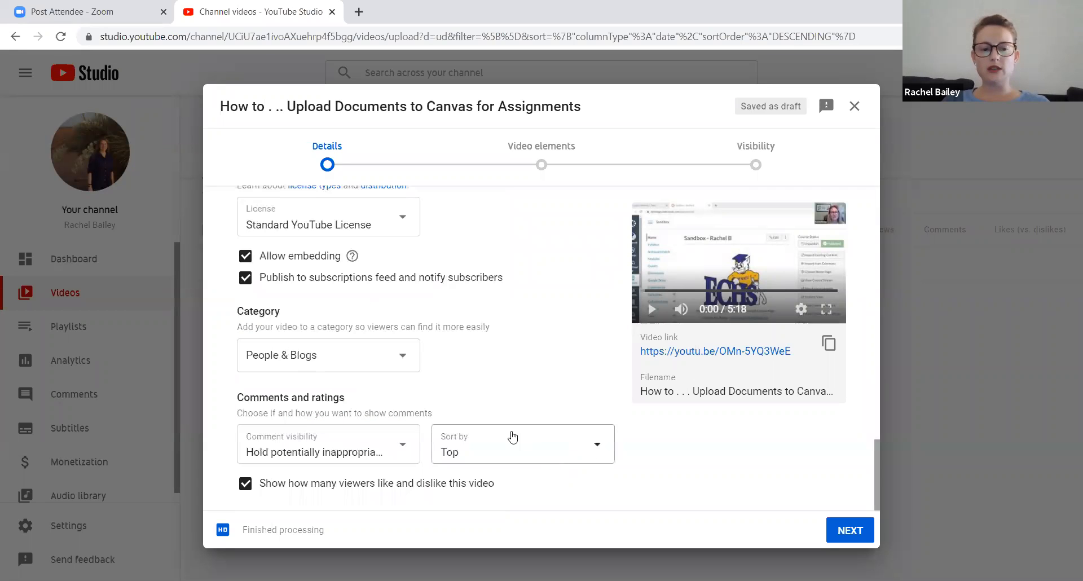
mouse_move(774, 506)
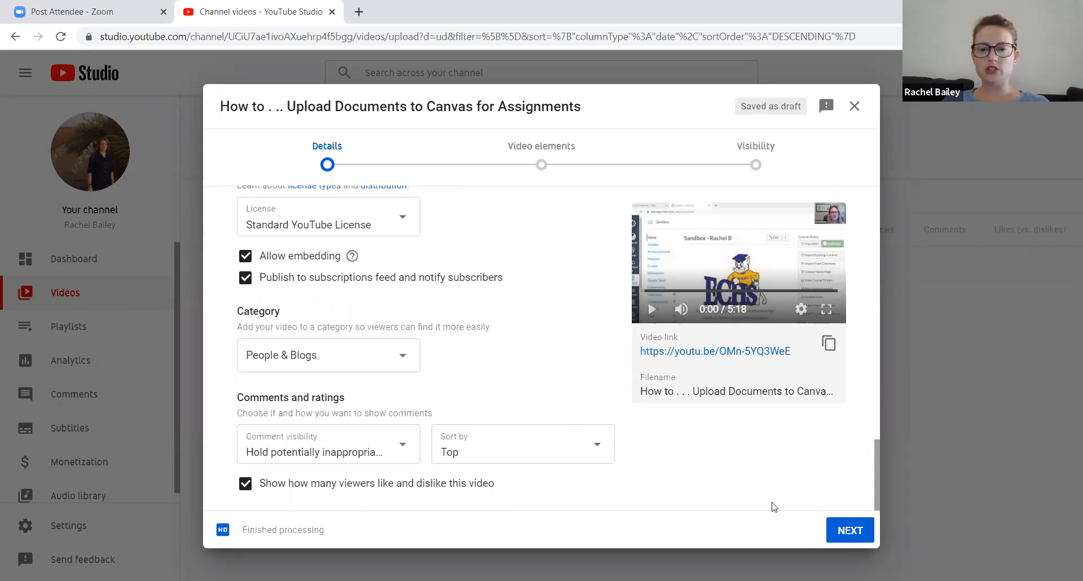
left_click(849, 530)
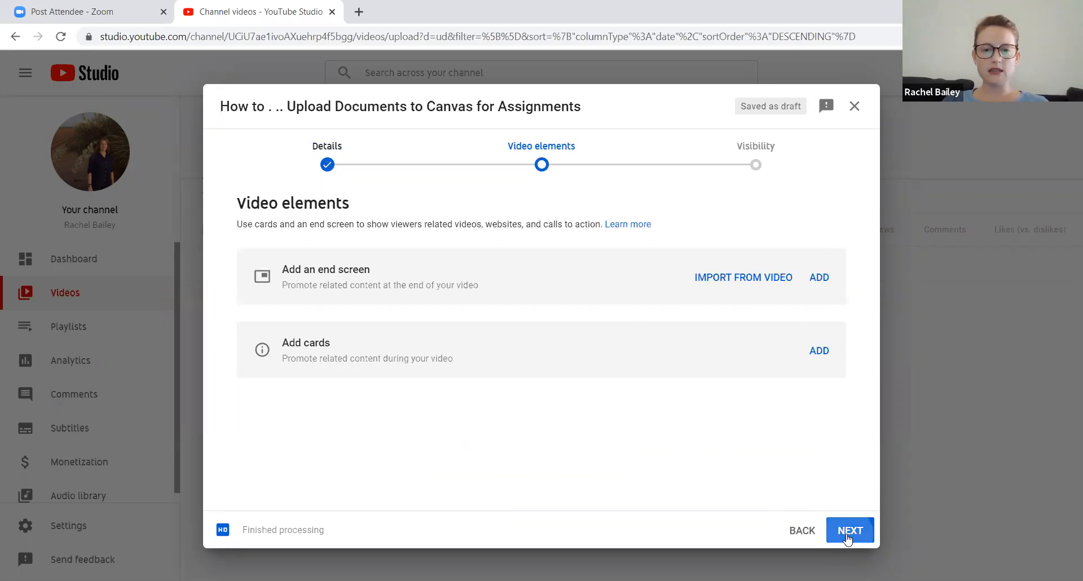
Step: Advance from Video elements to Visibility and set the video to Public
left_click(849, 531)
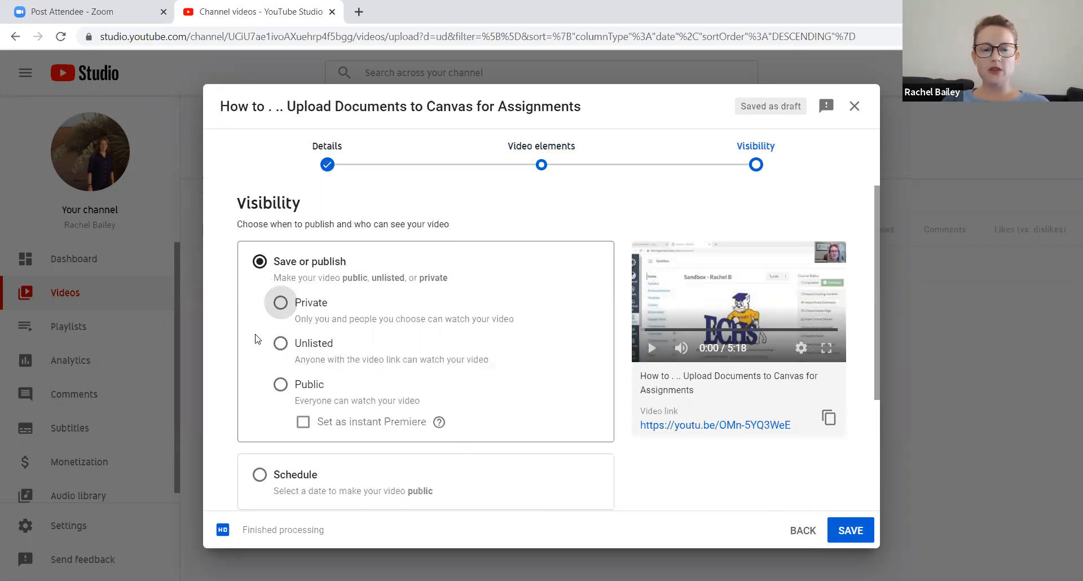
mouse_move(281, 385)
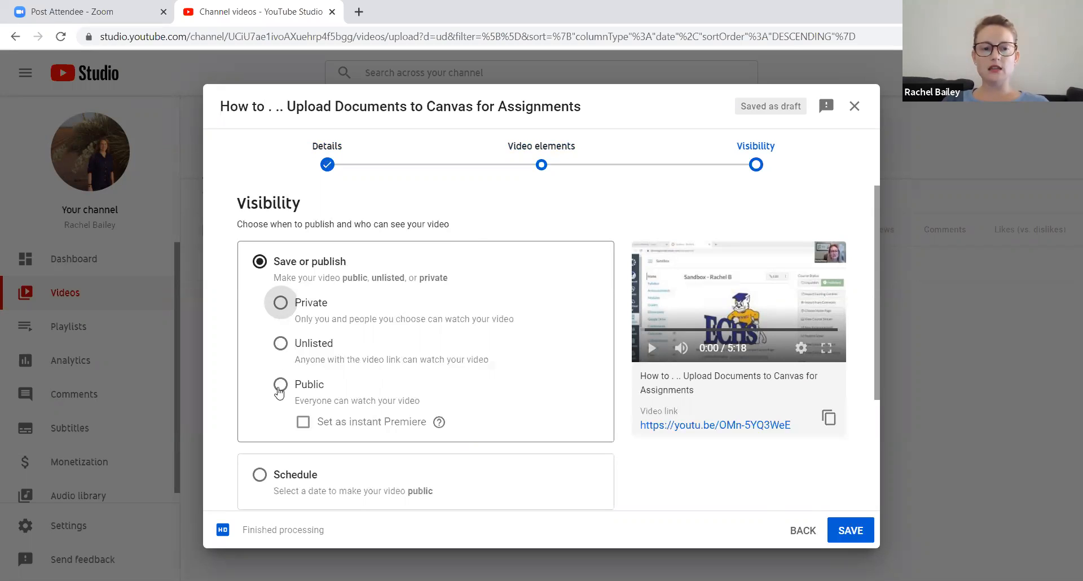
left_click(281, 385)
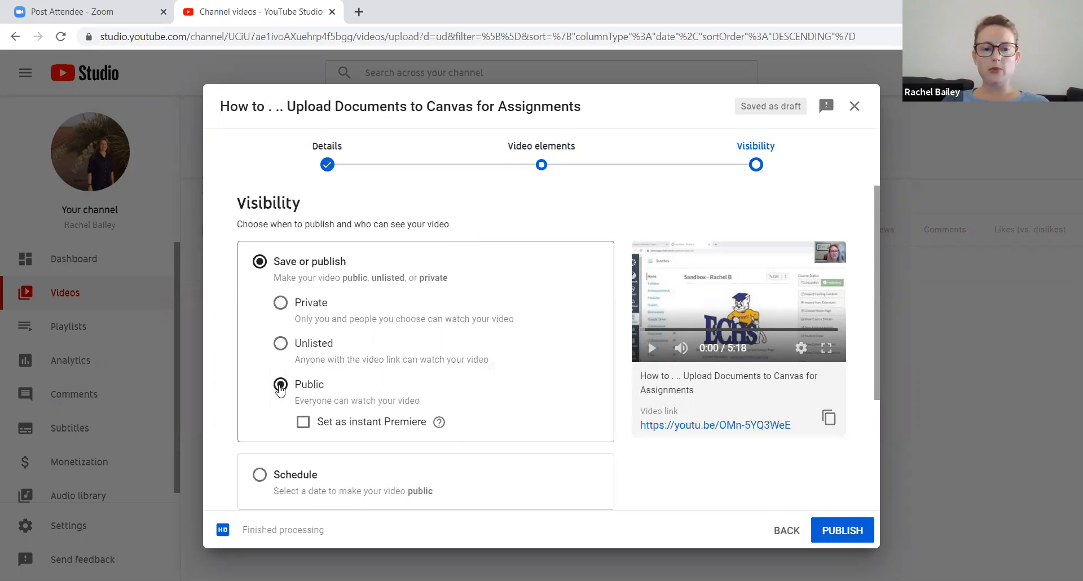
left_click(281, 384)
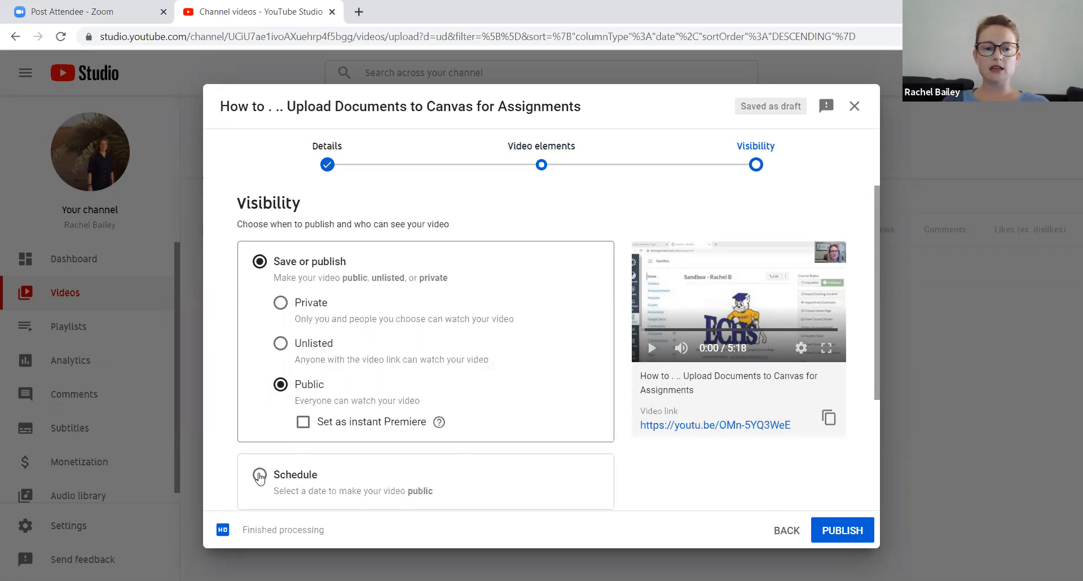
Step: Schedule the release for Aug 10, 2020 at 12:00 AM and confirm with SCHEDULE
left_click(260, 475)
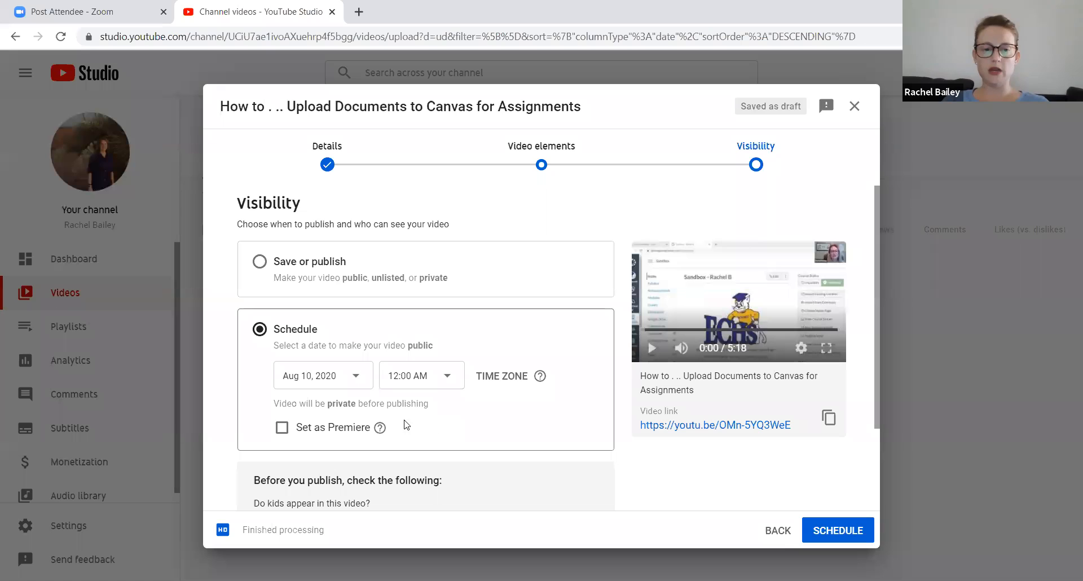
scroll("down", 3)
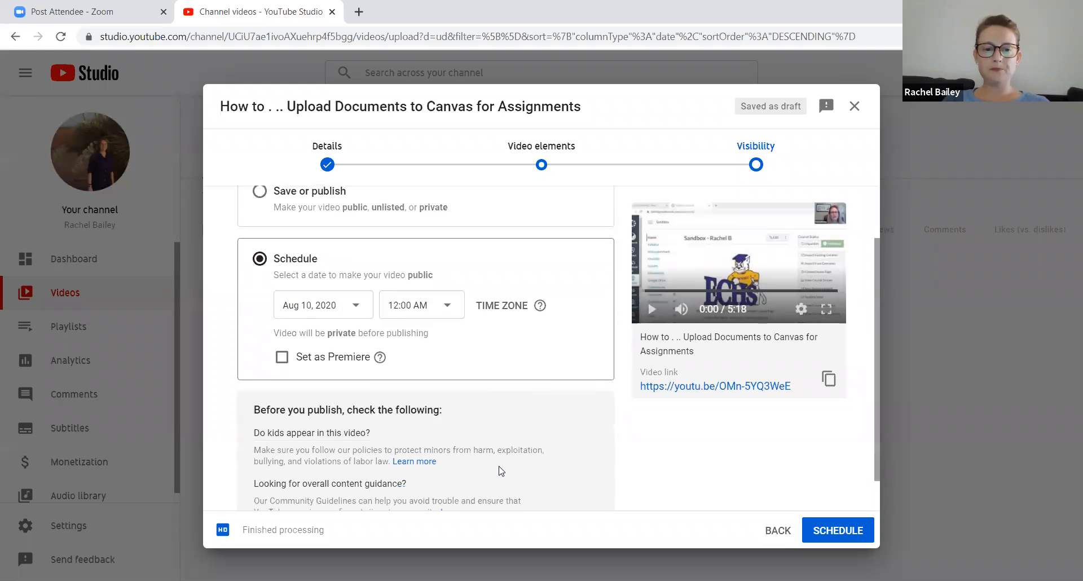
scroll("up", 3)
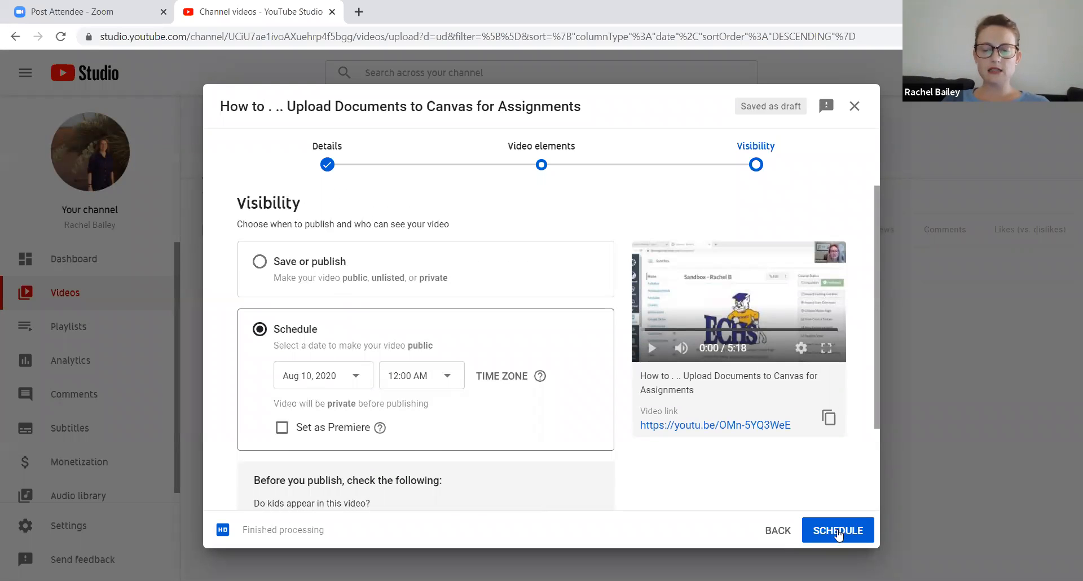
left_click(836, 531)
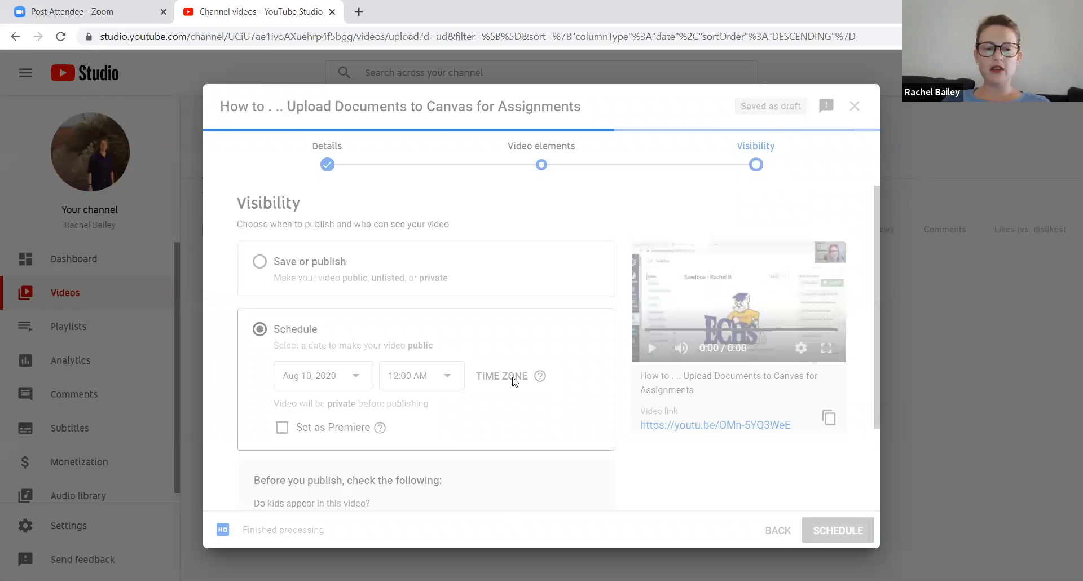
left_click(838, 530)
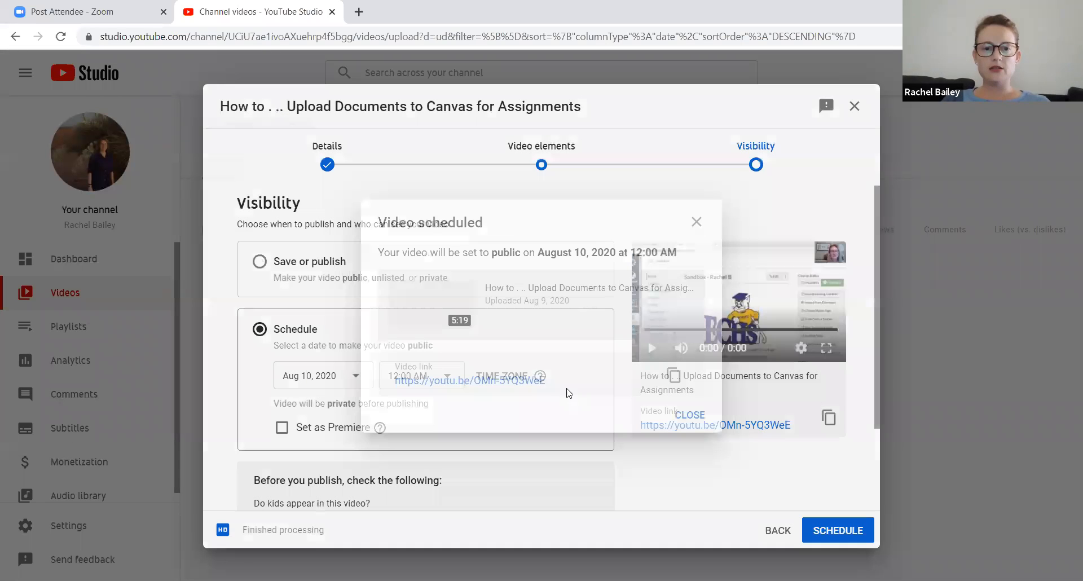
left_click(837, 530)
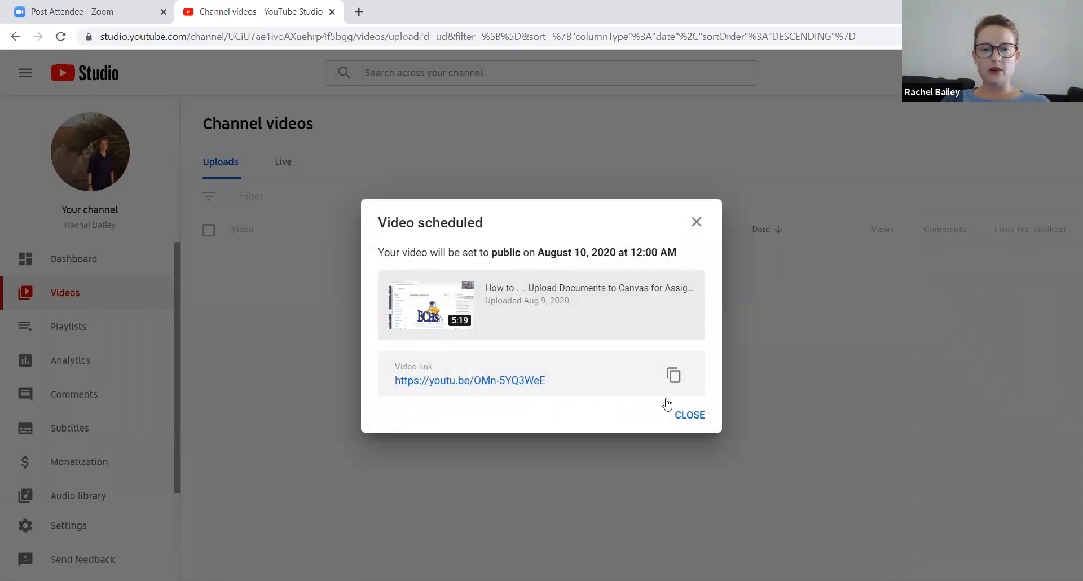
mouse_move(392, 380)
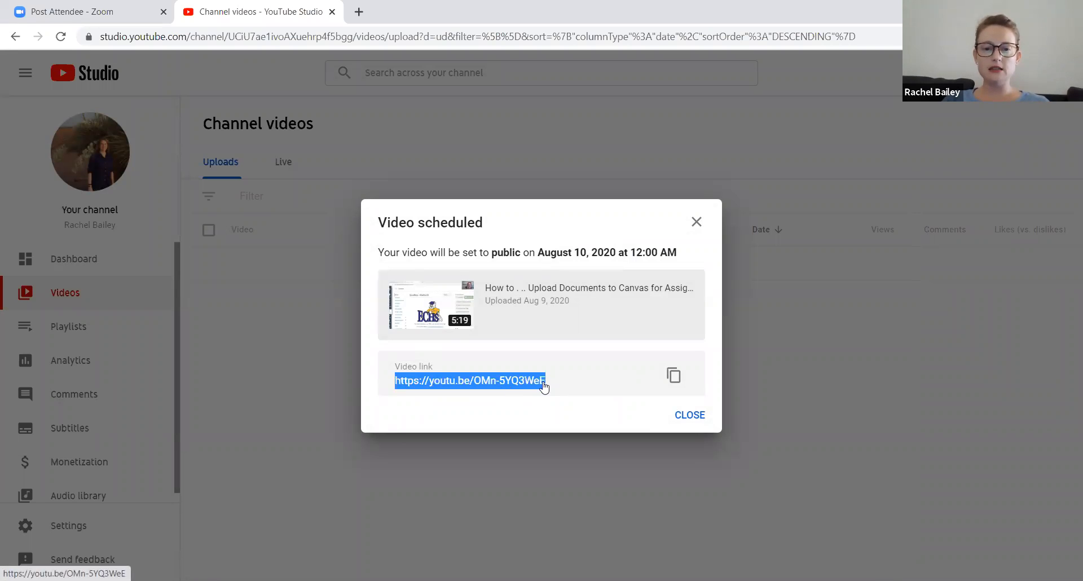
mouse_move(501, 403)
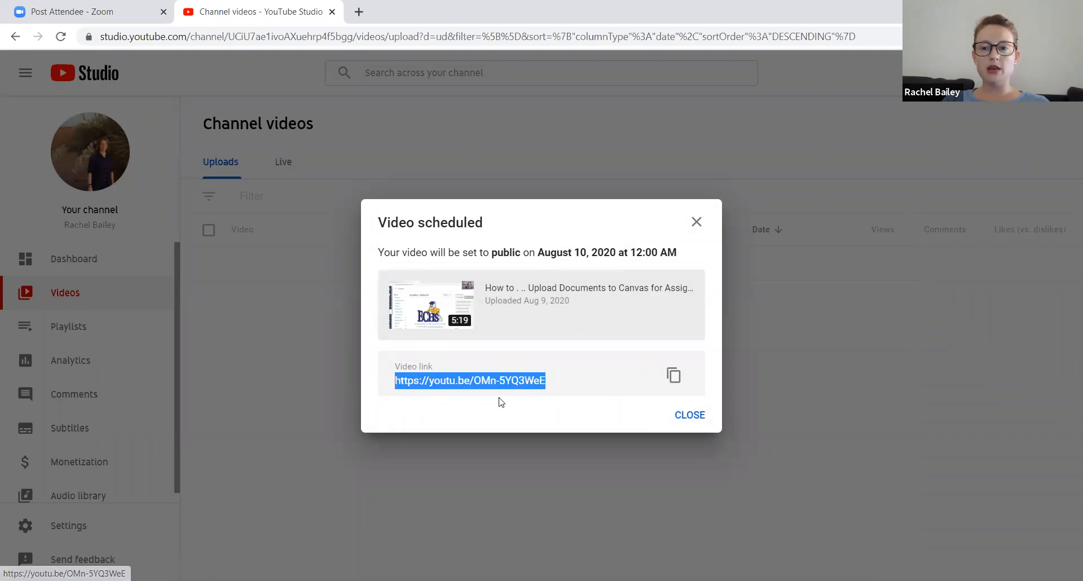
mouse_move(497, 422)
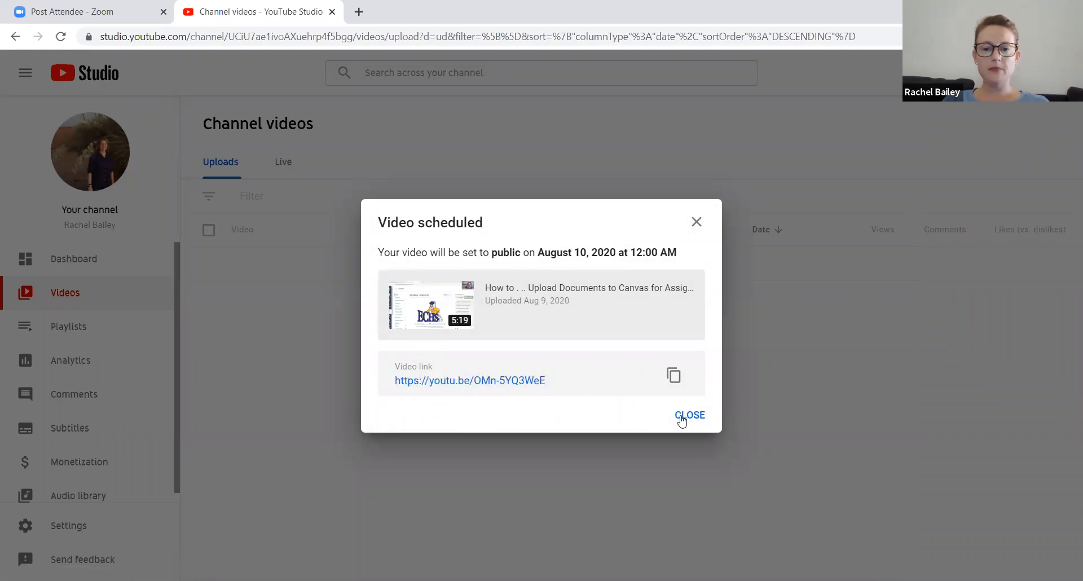
Step: Close the Video scheduled confirmation to return to the channel videos list
left_click(688, 414)
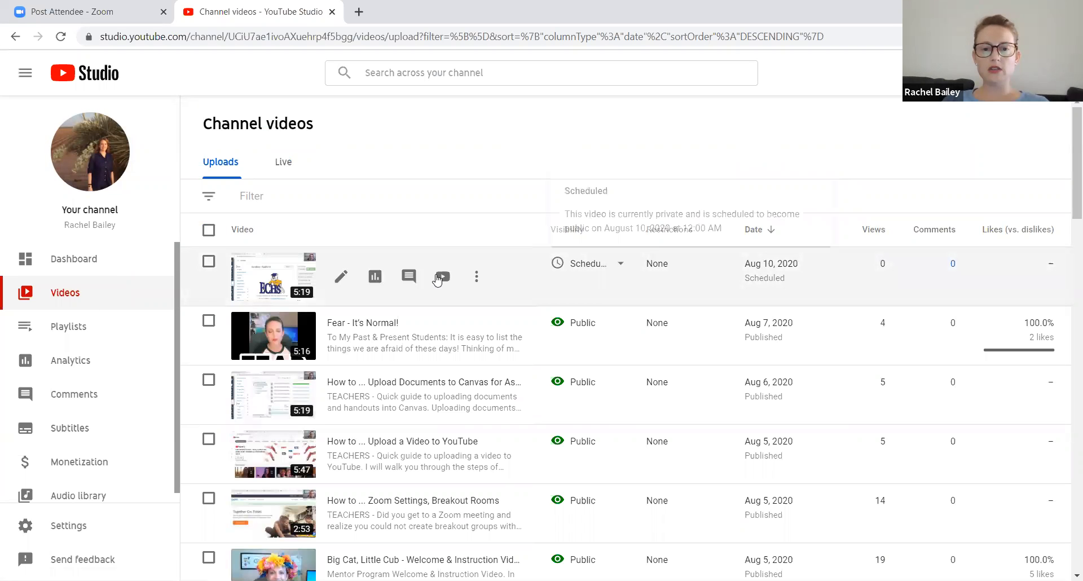
mouse_move(552, 277)
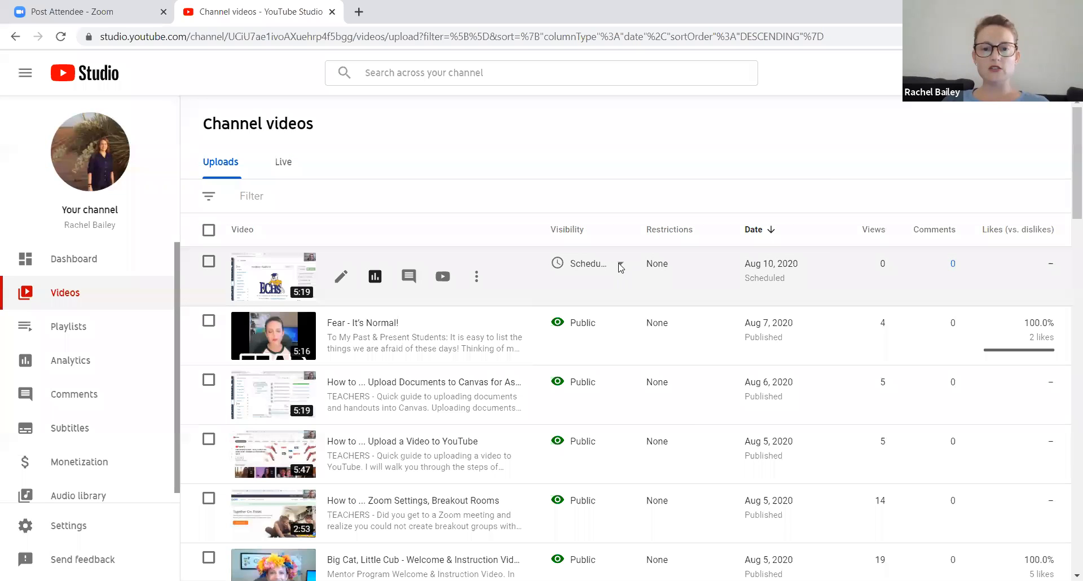
Step: Change the video's visibility from Scheduled to Public and publish it immediately
left_click(588, 264)
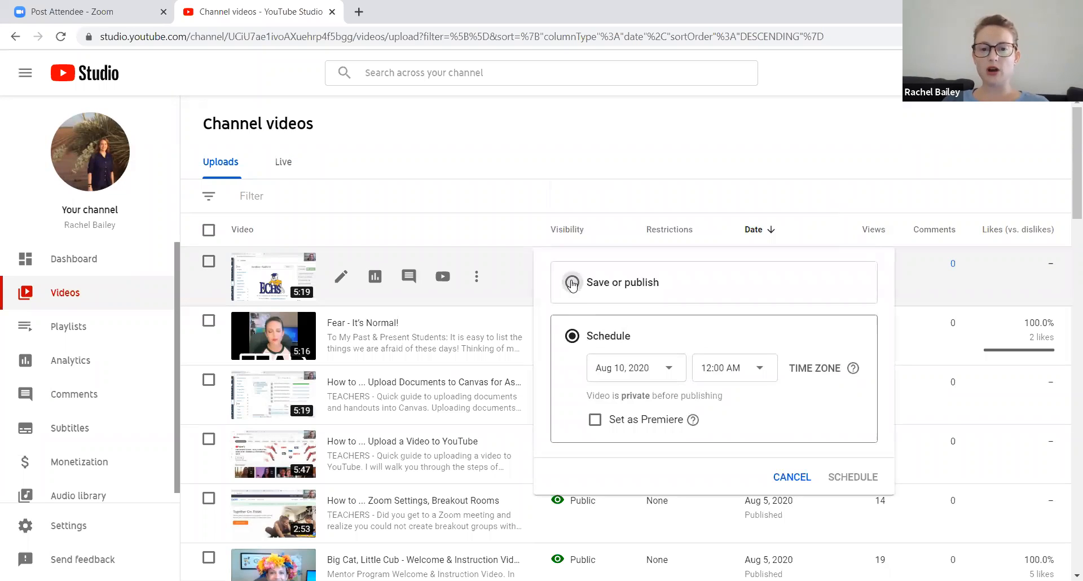
left_click(572, 282)
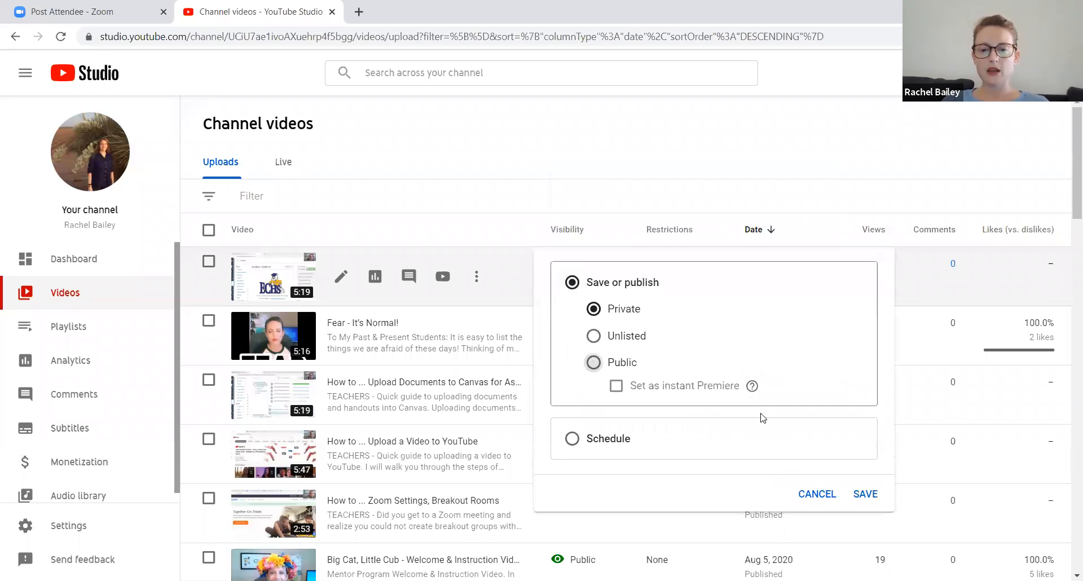
left_click(593, 363)
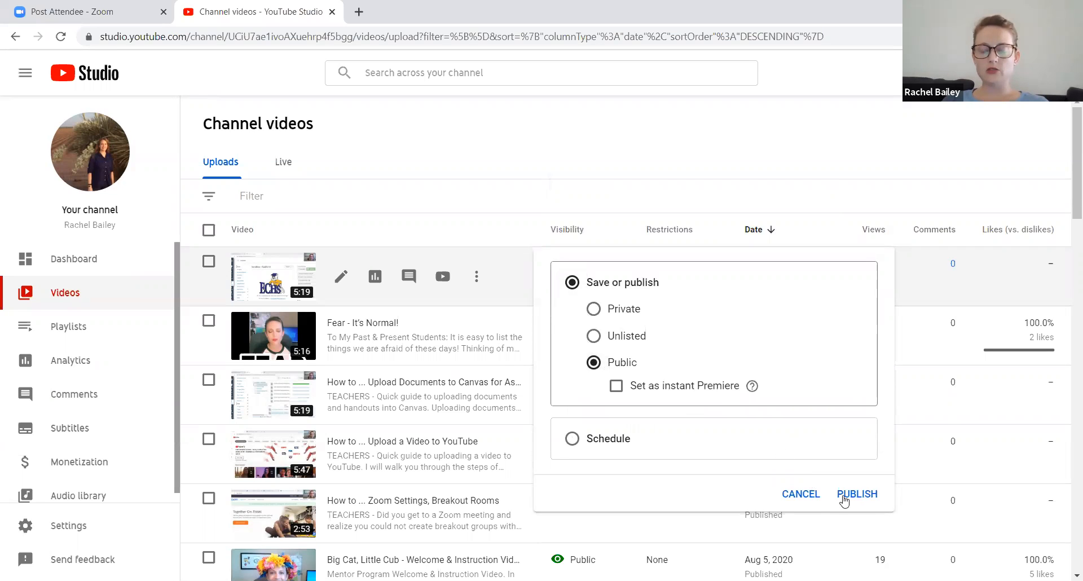
left_click(857, 493)
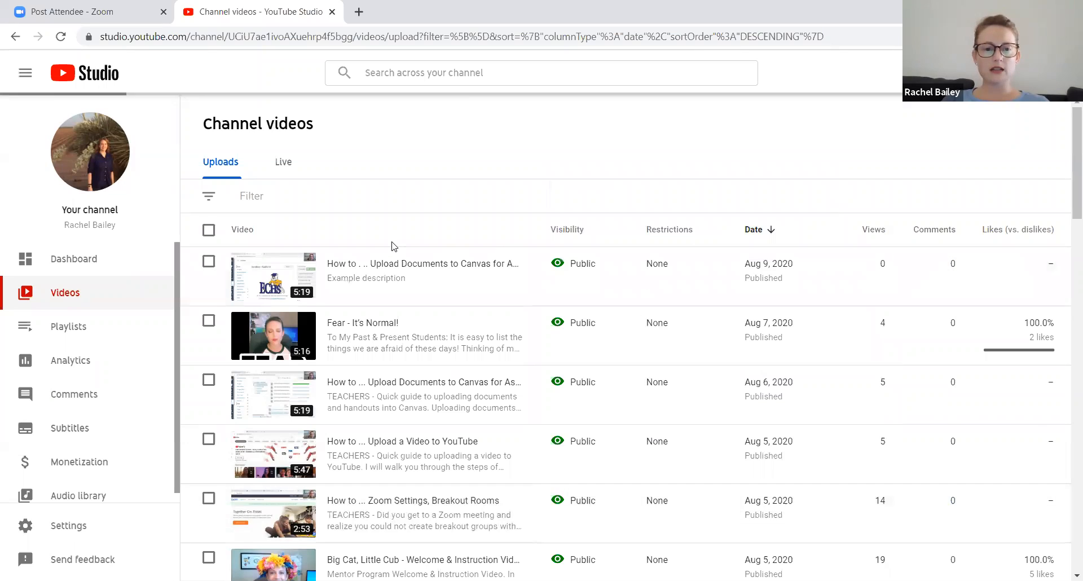
mouse_move(273, 276)
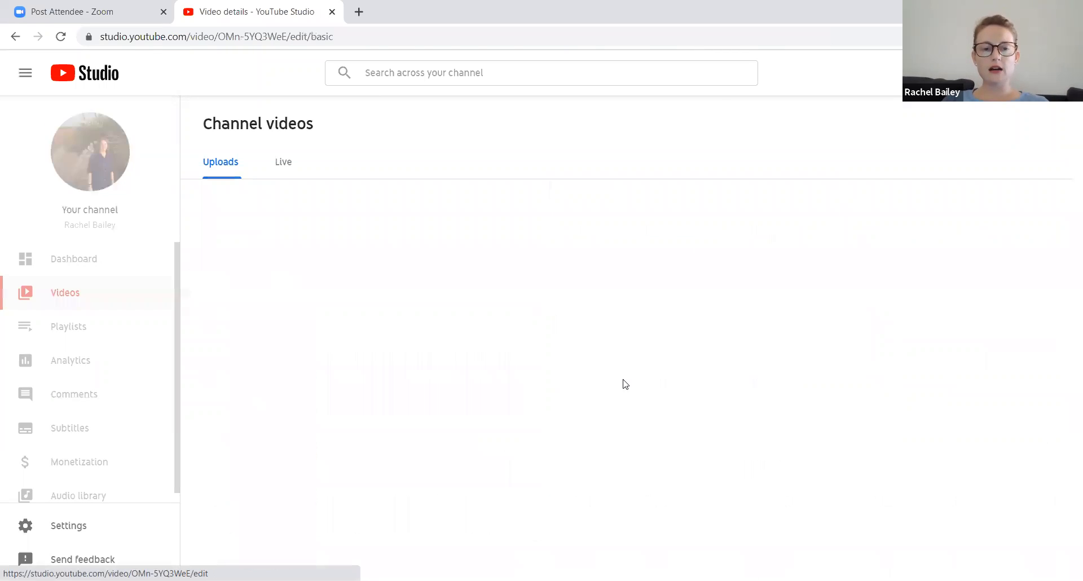
Step: Open the published video's details and launch it on its YouTube watch page
left_click(90, 186)
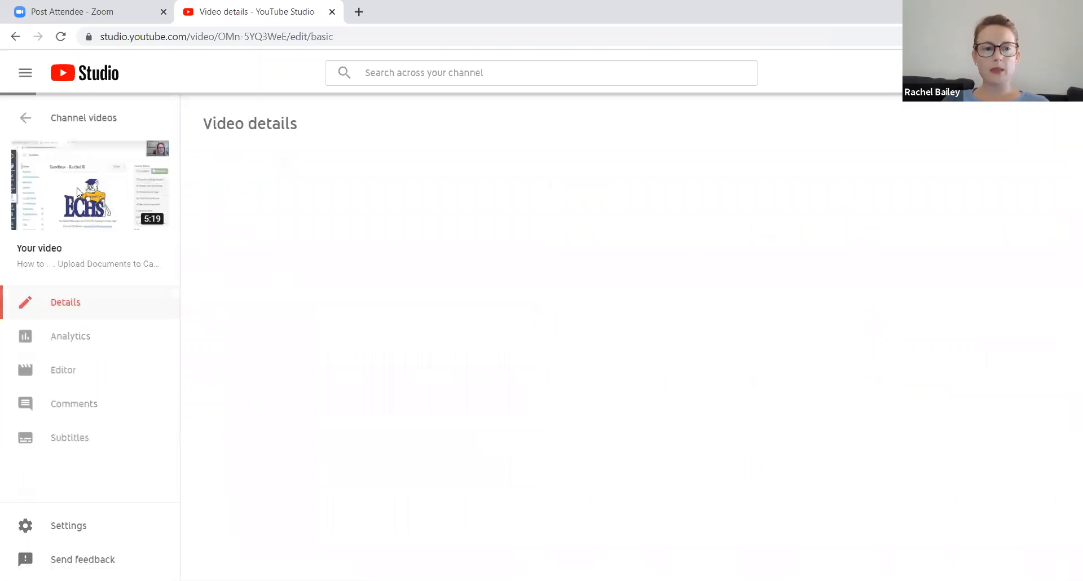
left_click(83, 185)
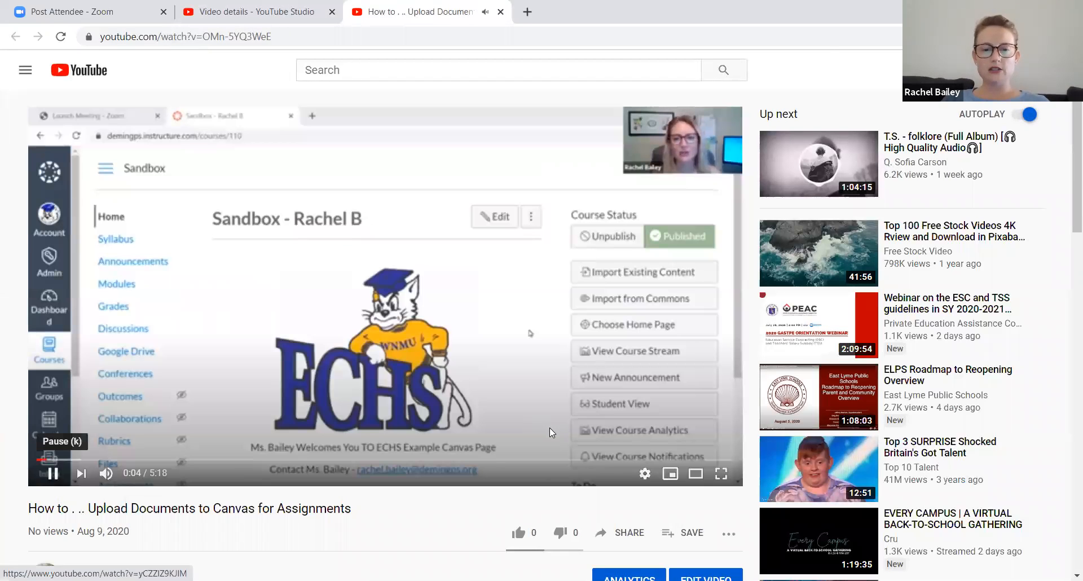
mouse_move(680, 340)
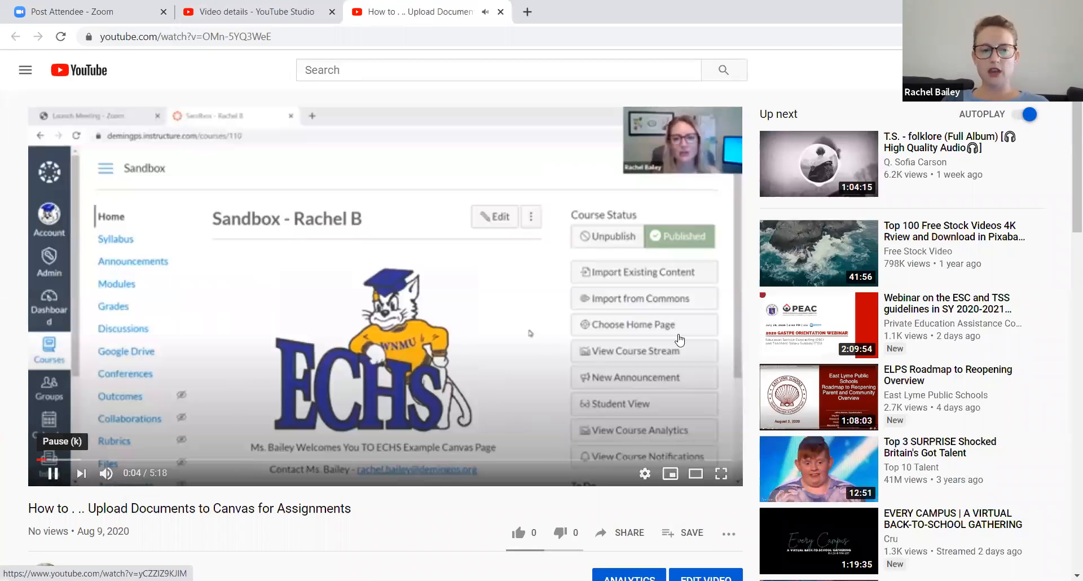
mouse_move(590, 414)
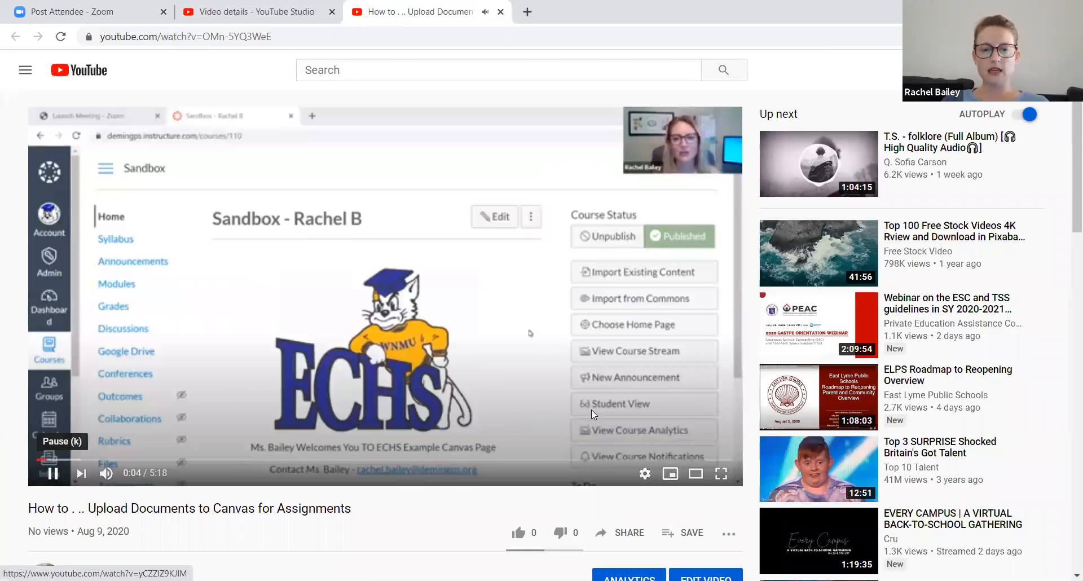
Step: Check that the video is saved to the 'Teacher HELP - How to Videos' playlist, then dismiss the list
scroll("down", 3)
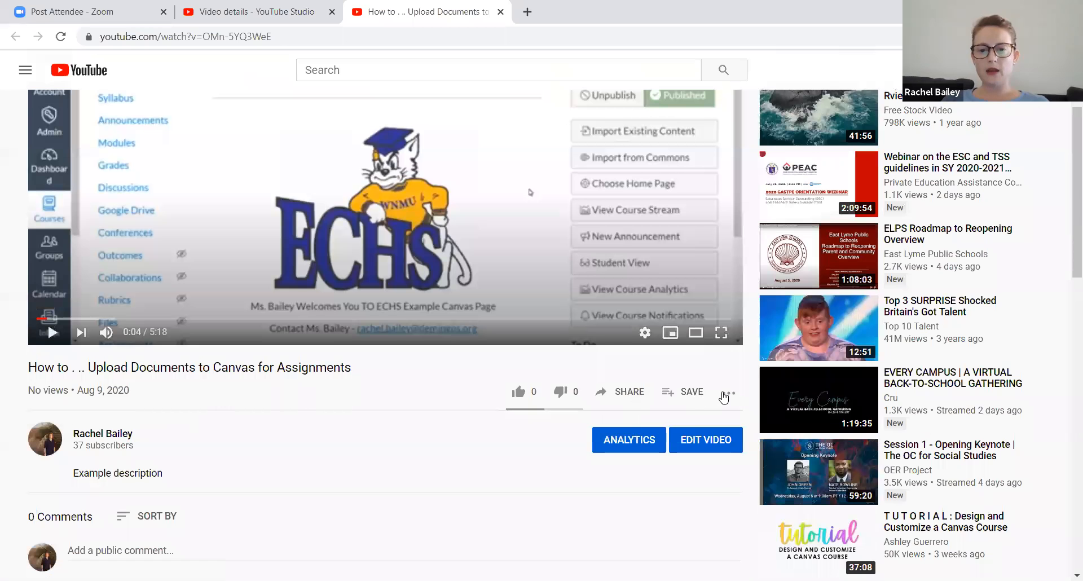
left_click(728, 391)
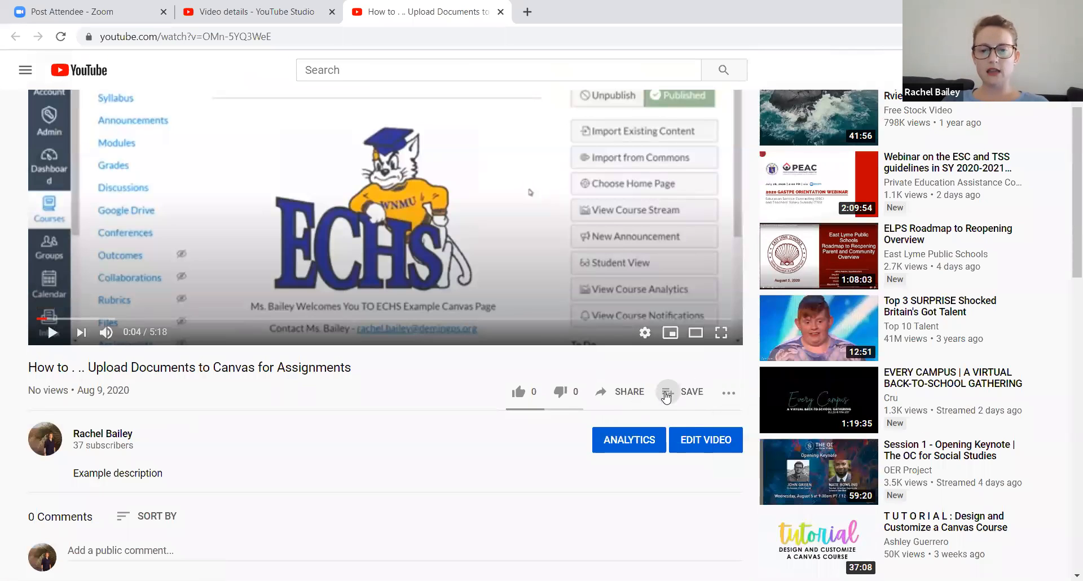
mouse_move(619, 257)
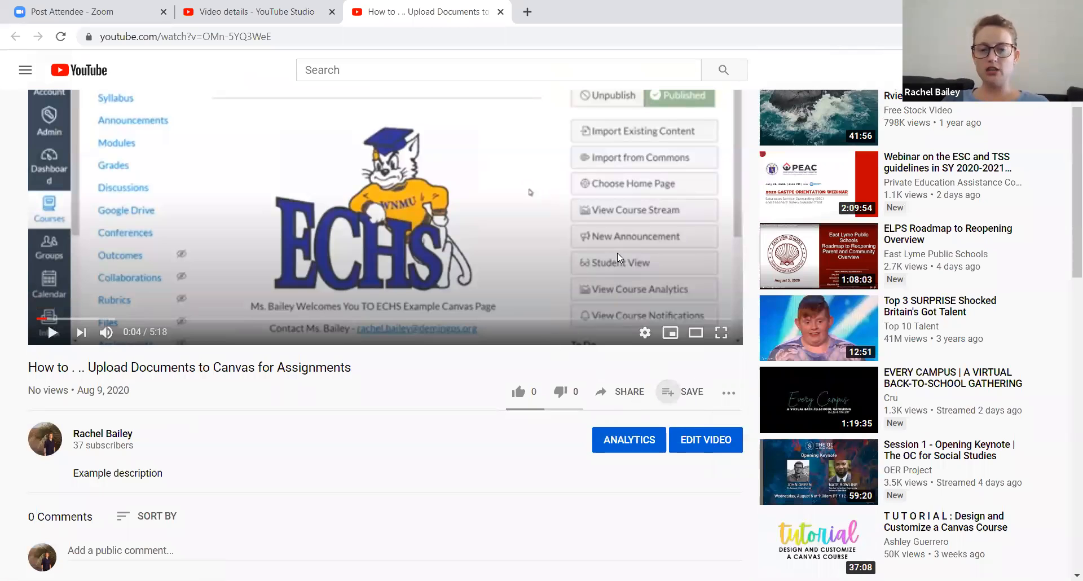
left_click(691, 391)
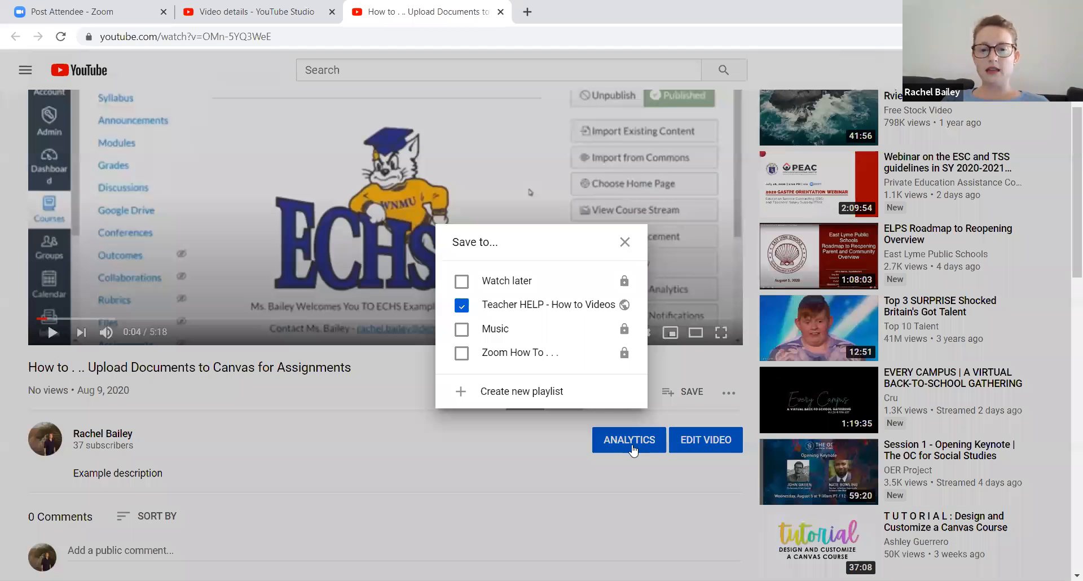
left_click(624, 242)
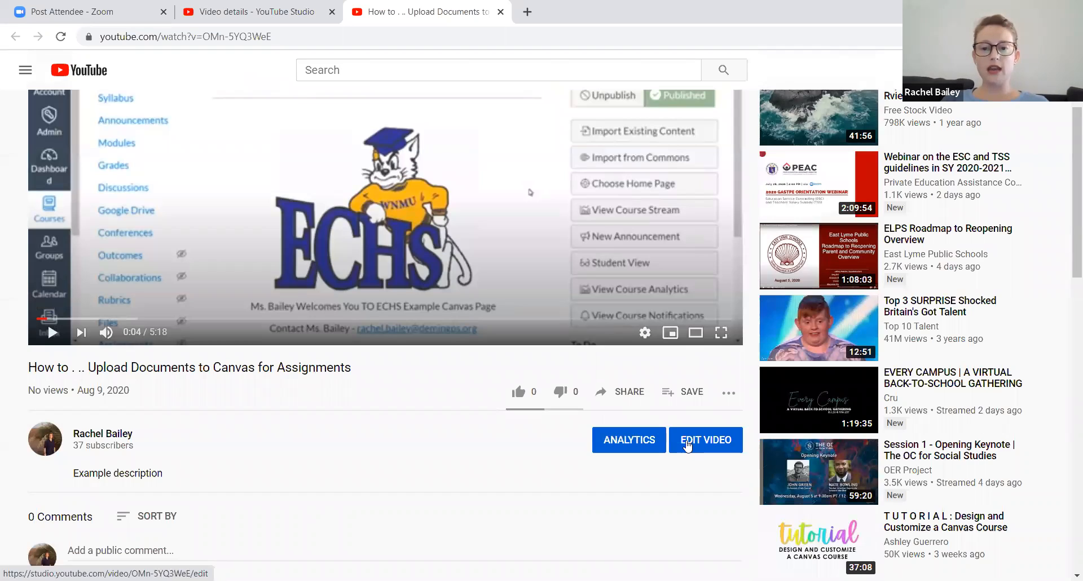
Step: Reopen the Canvas video's details in Studio, then return to the channel videos list
left_click(706, 439)
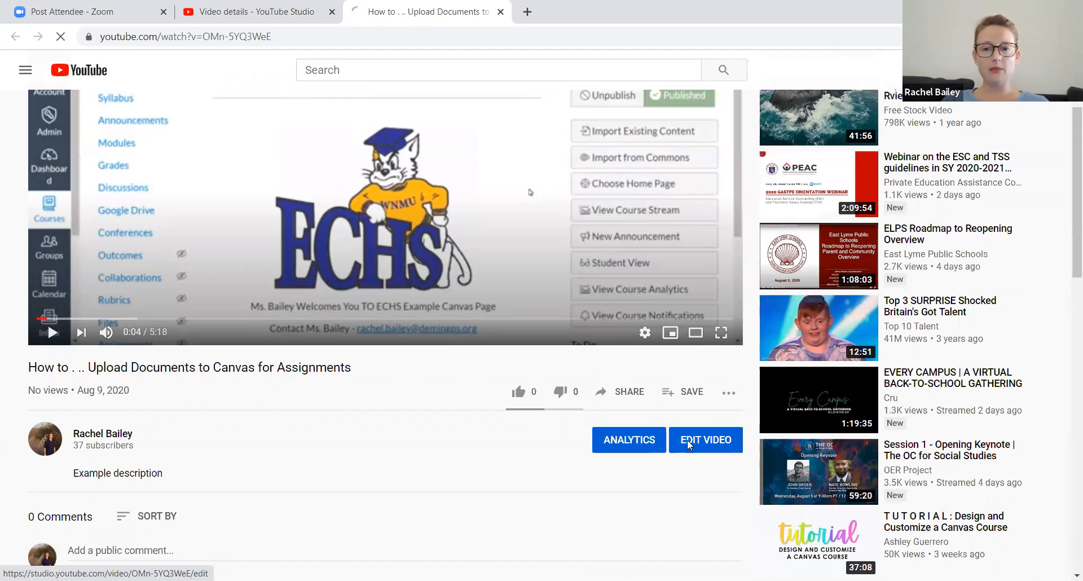
left_click(705, 439)
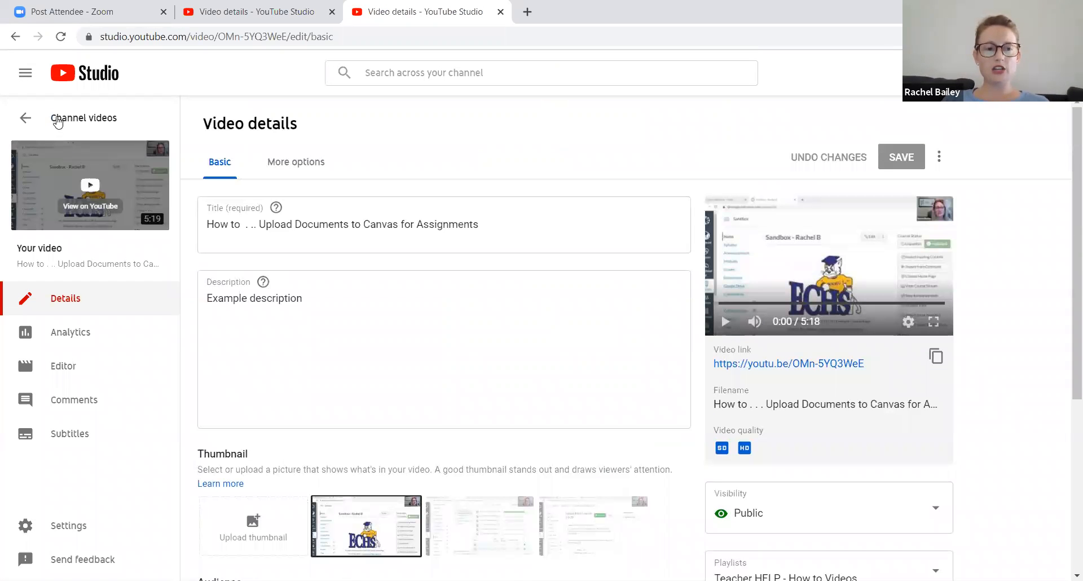
mouse_move(77, 231)
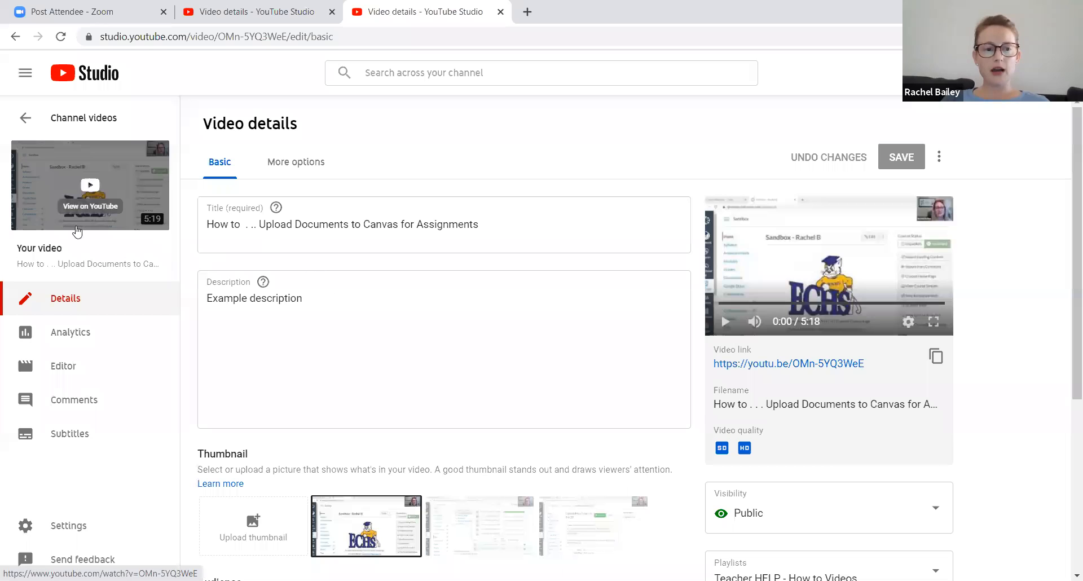
left_click(25, 118)
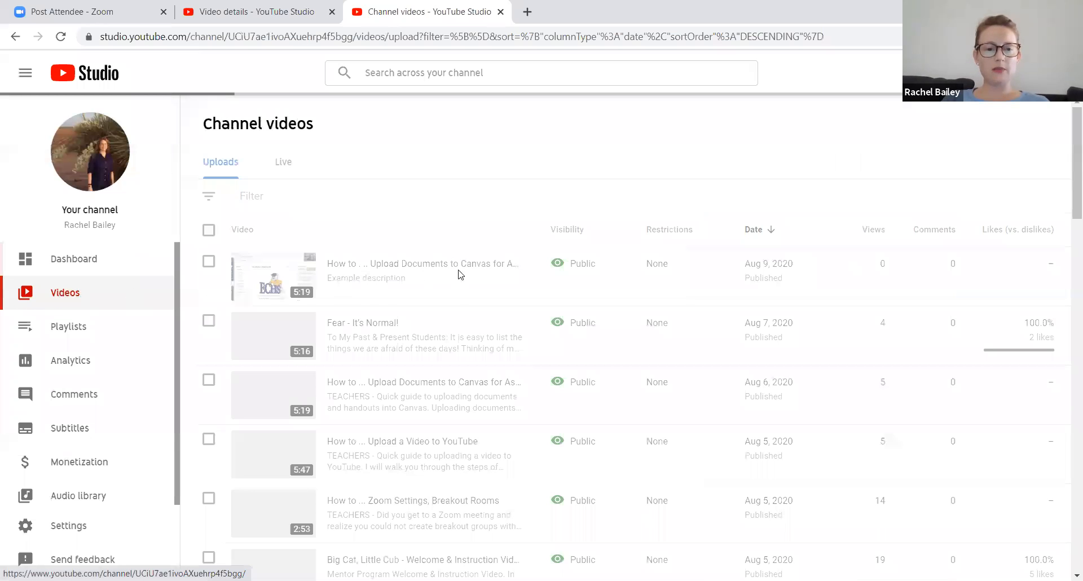
mouse_move(341, 278)
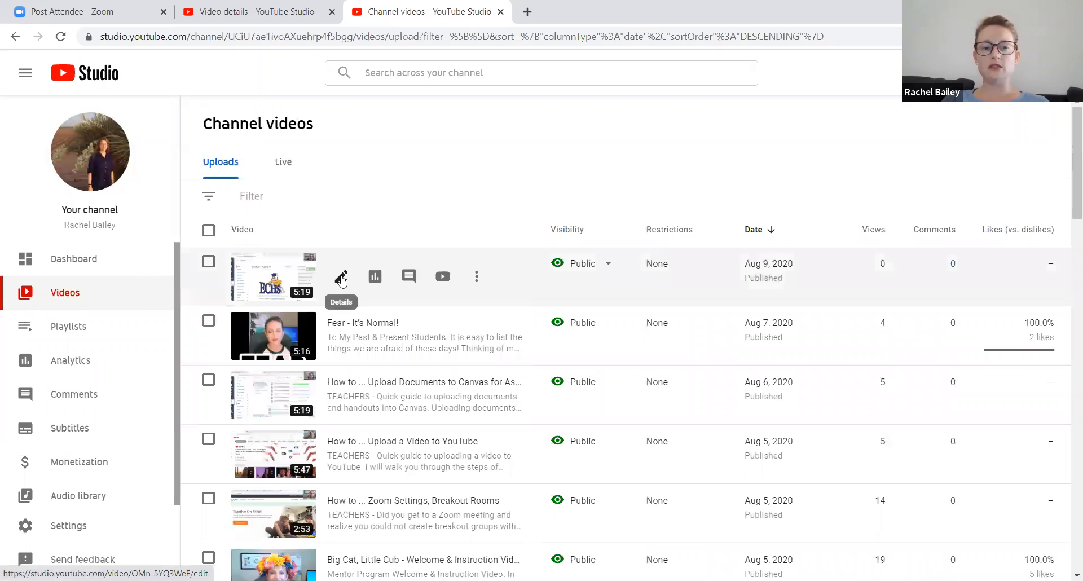
left_click(341, 277)
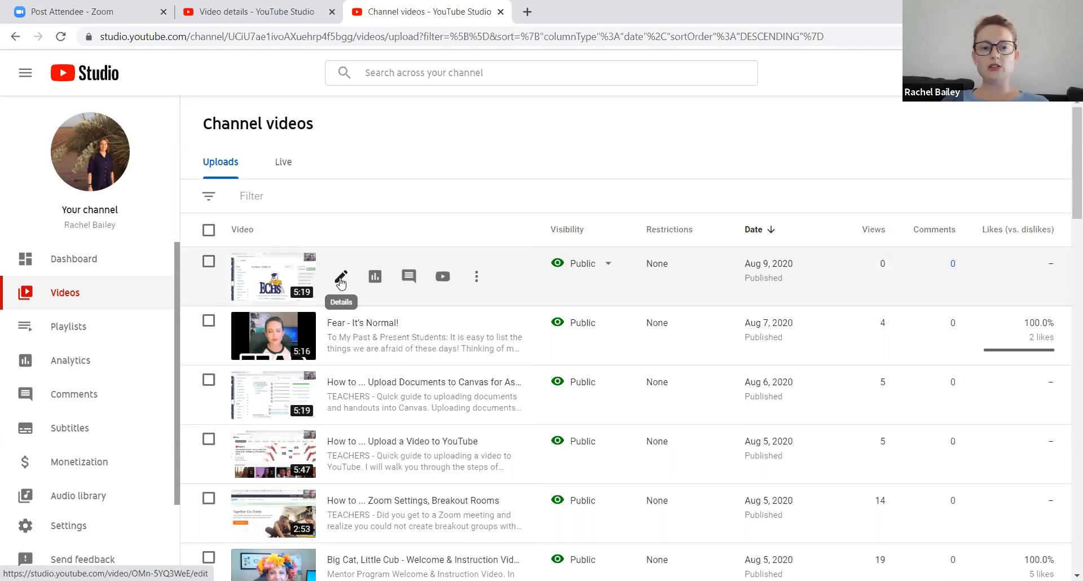
mouse_move(710, 299)
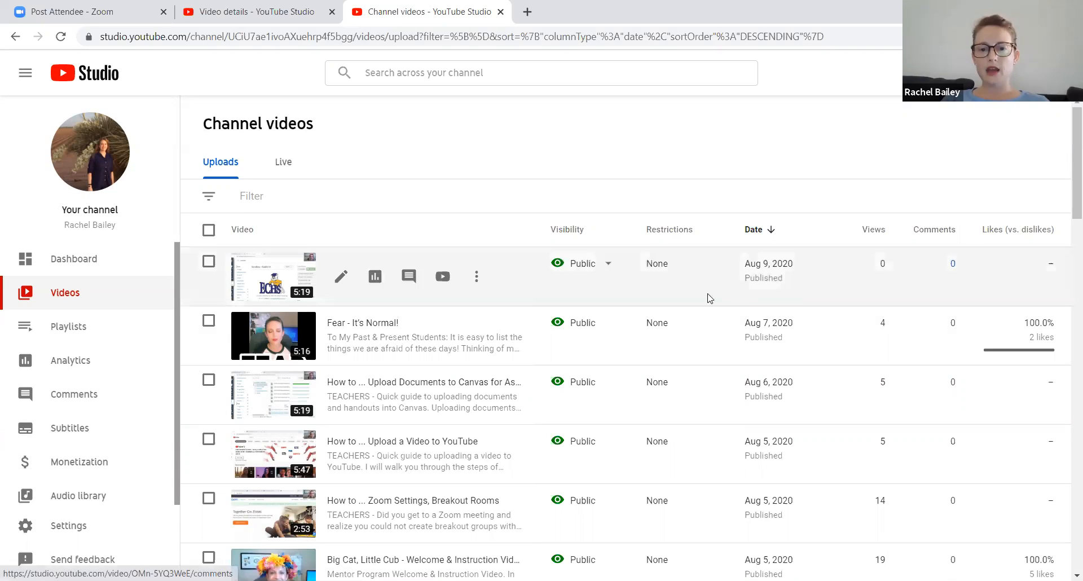
mouse_move(247, 287)
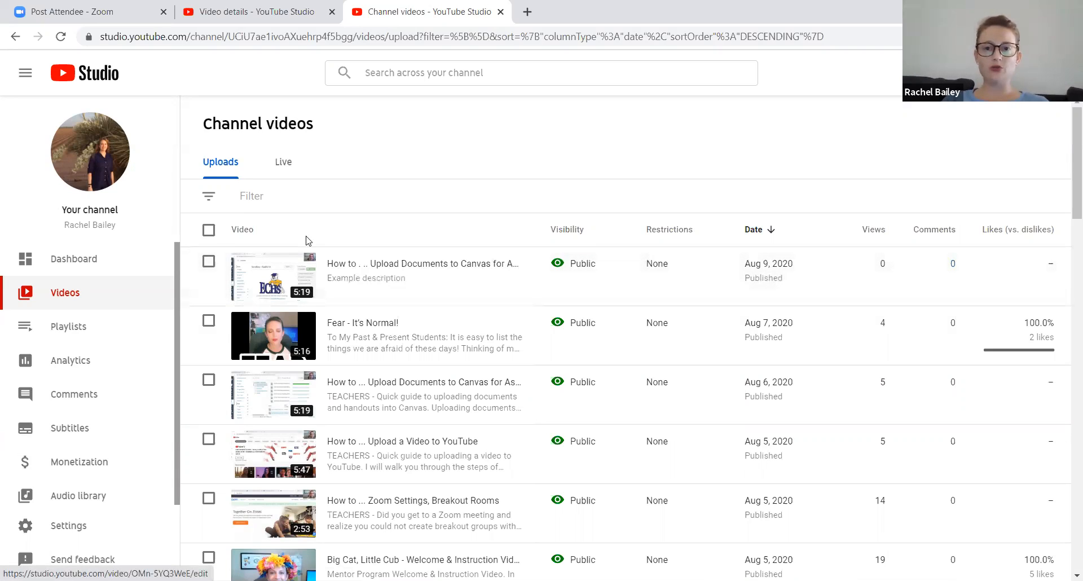
mouse_move(332, 194)
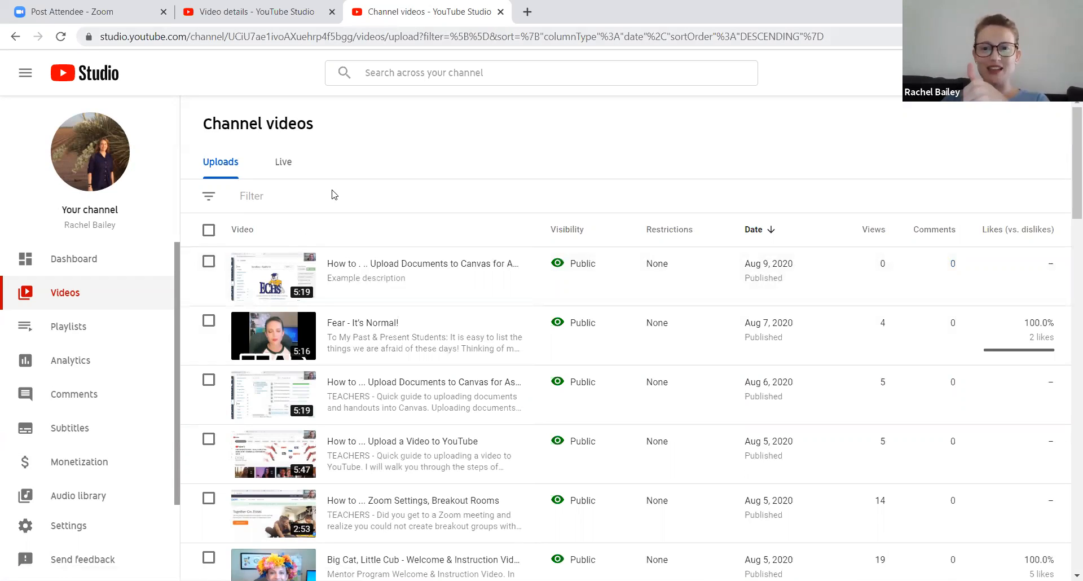